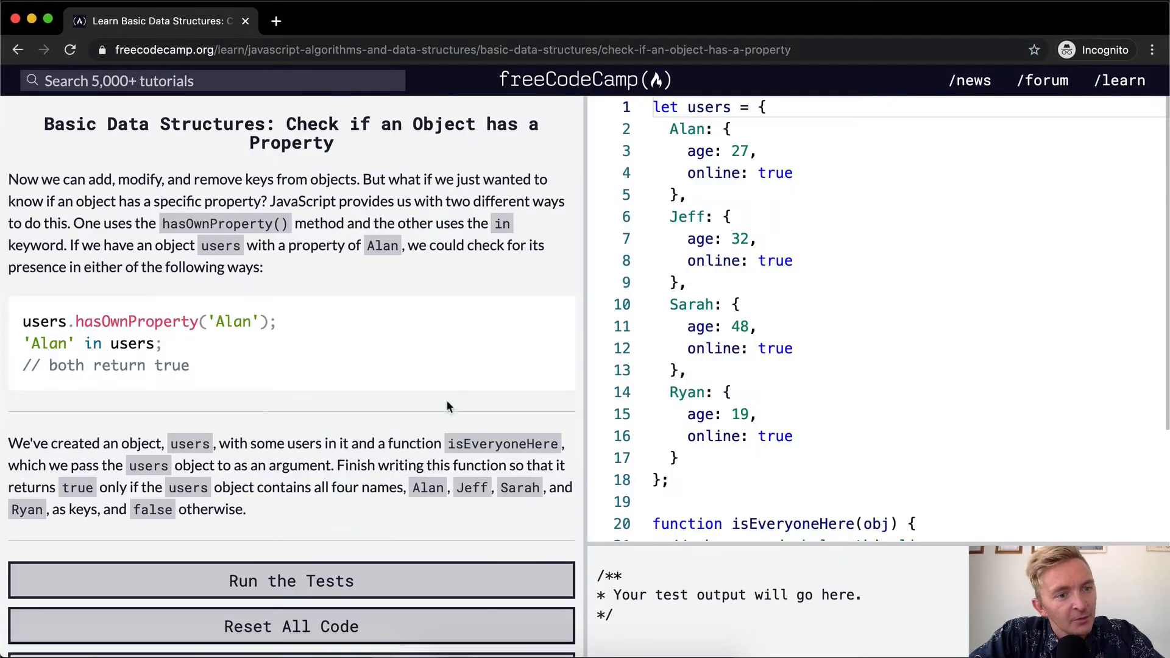
# Place the caret inside the isEveryoneHere function body ready to write code.
pyautogui.click(291, 580)
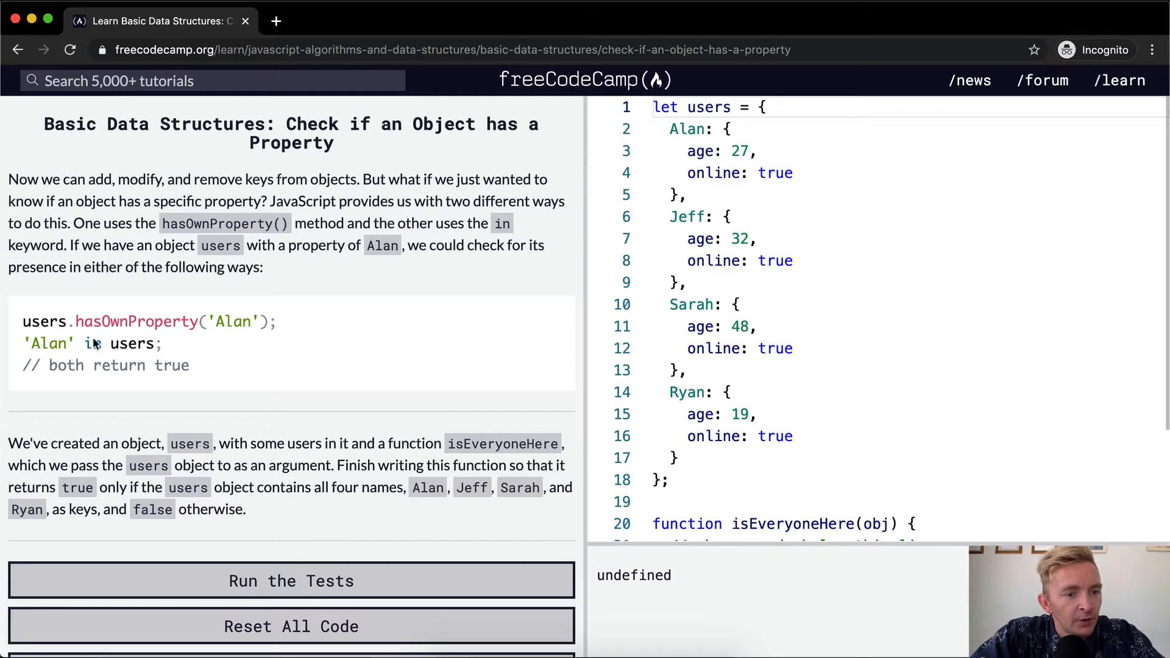
pyautogui.moveTo(291, 322)
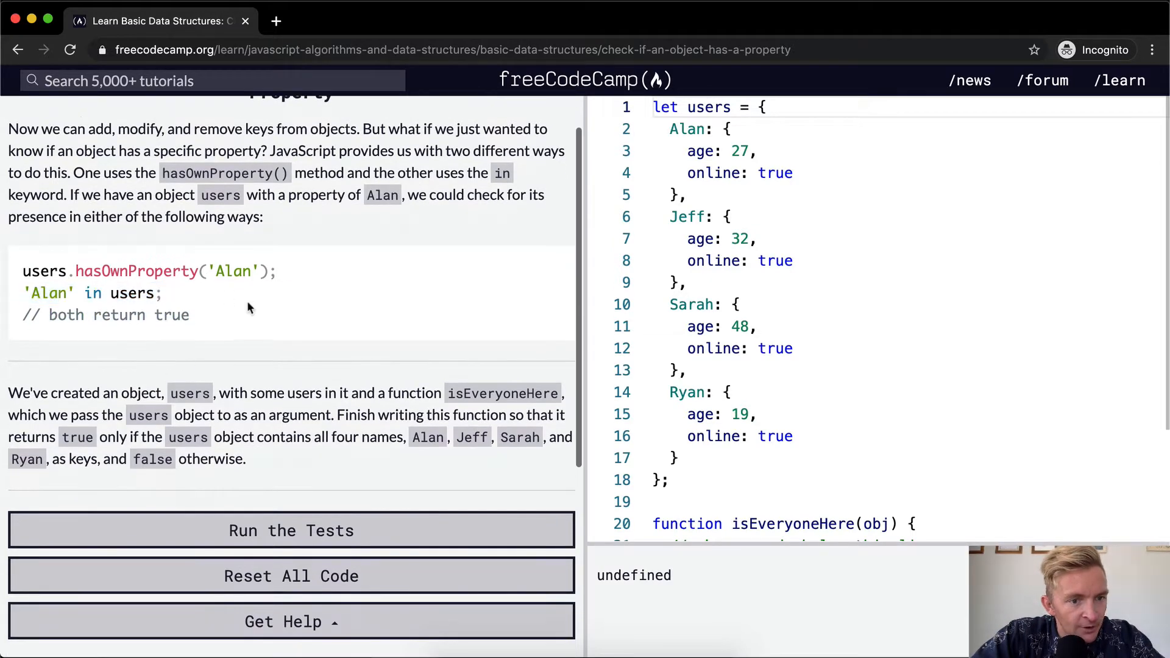
pyautogui.scroll(-3)
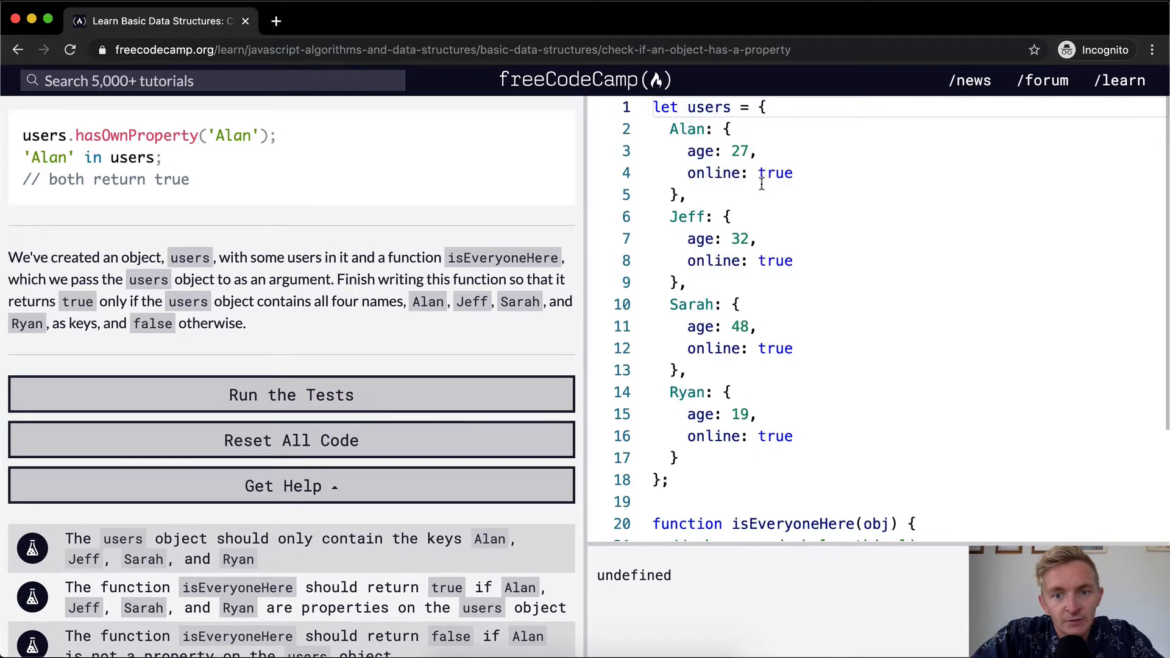
pyautogui.moveTo(686, 128)
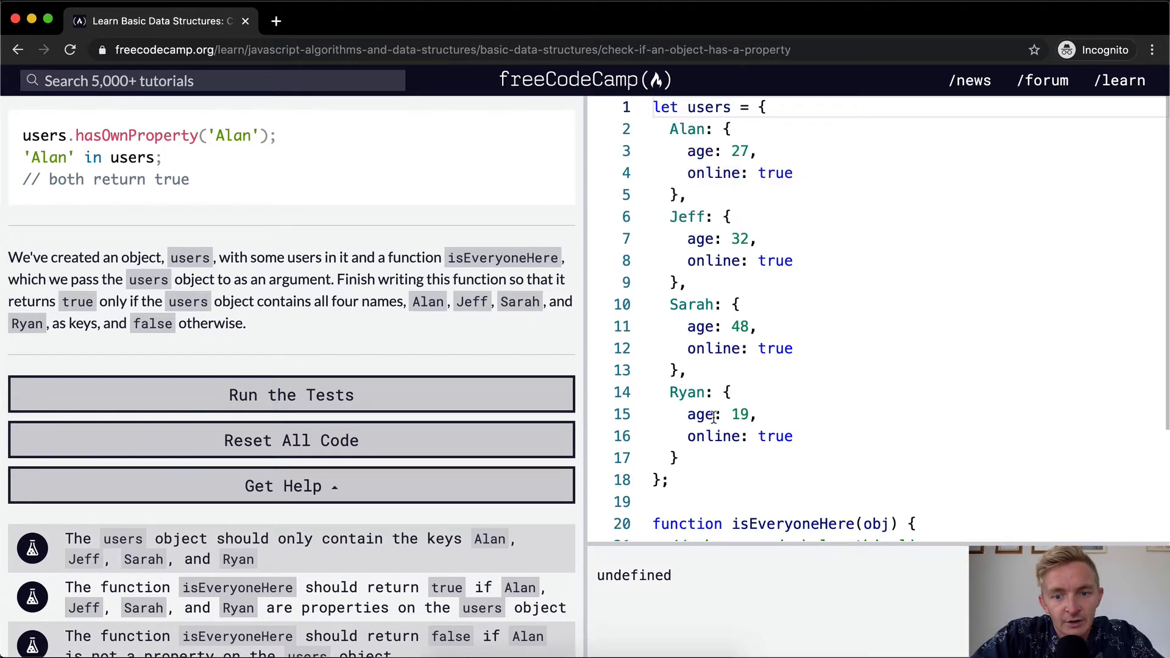
pyautogui.moveTo(797, 447)
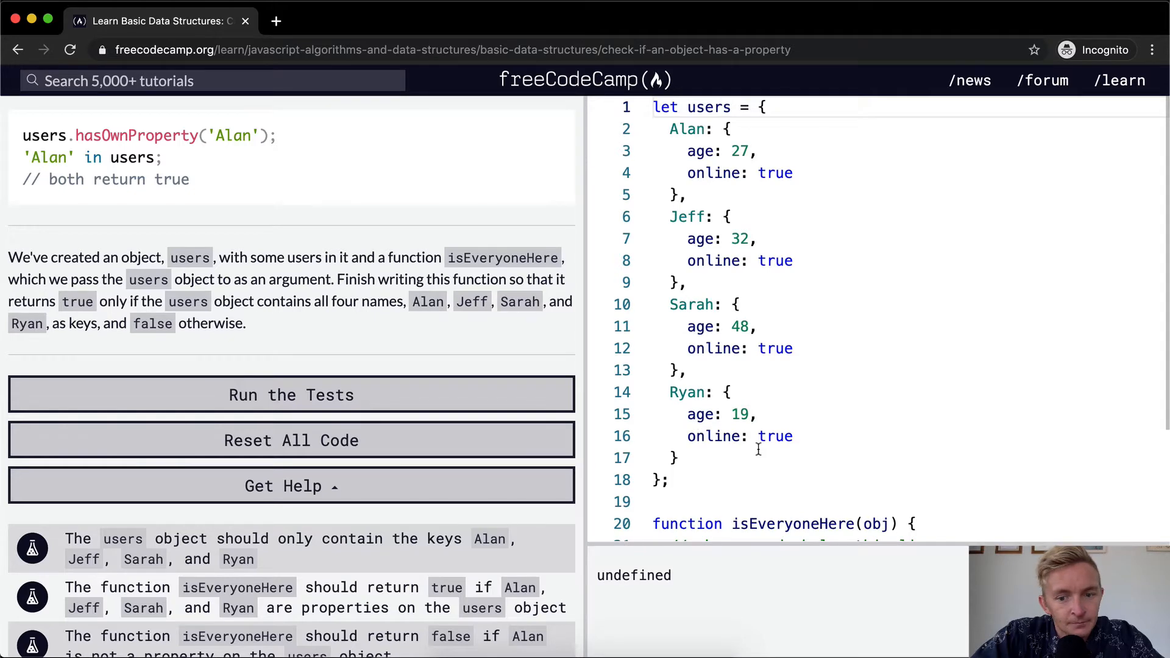
pyautogui.scroll(-3)
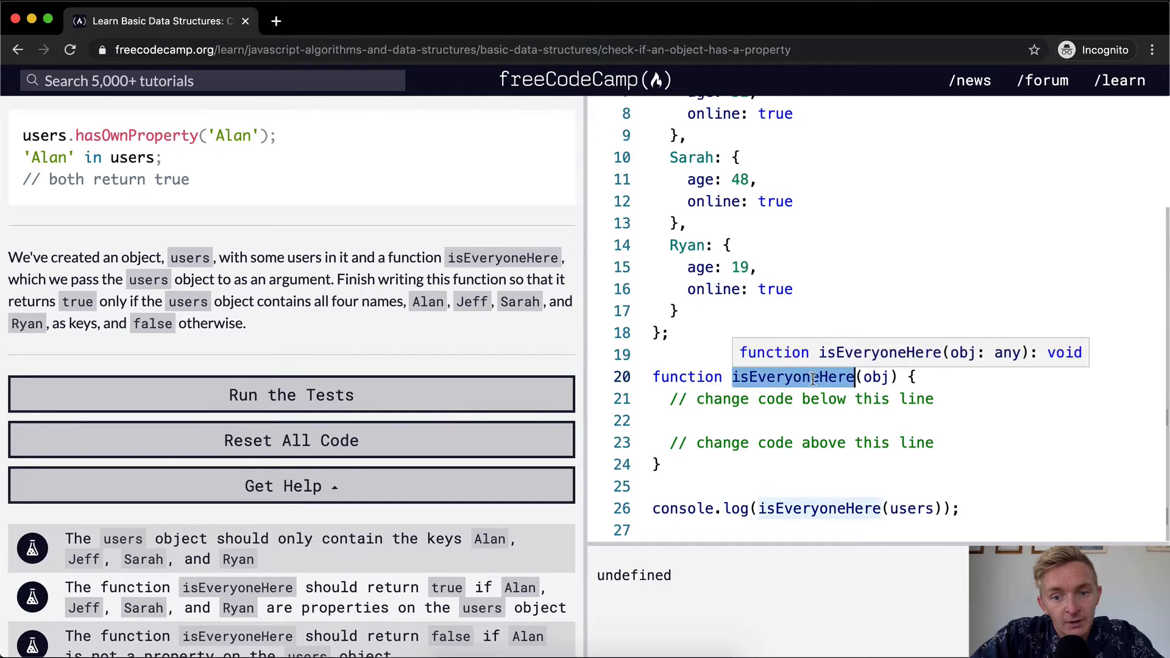
pyautogui.moveTo(813, 382)
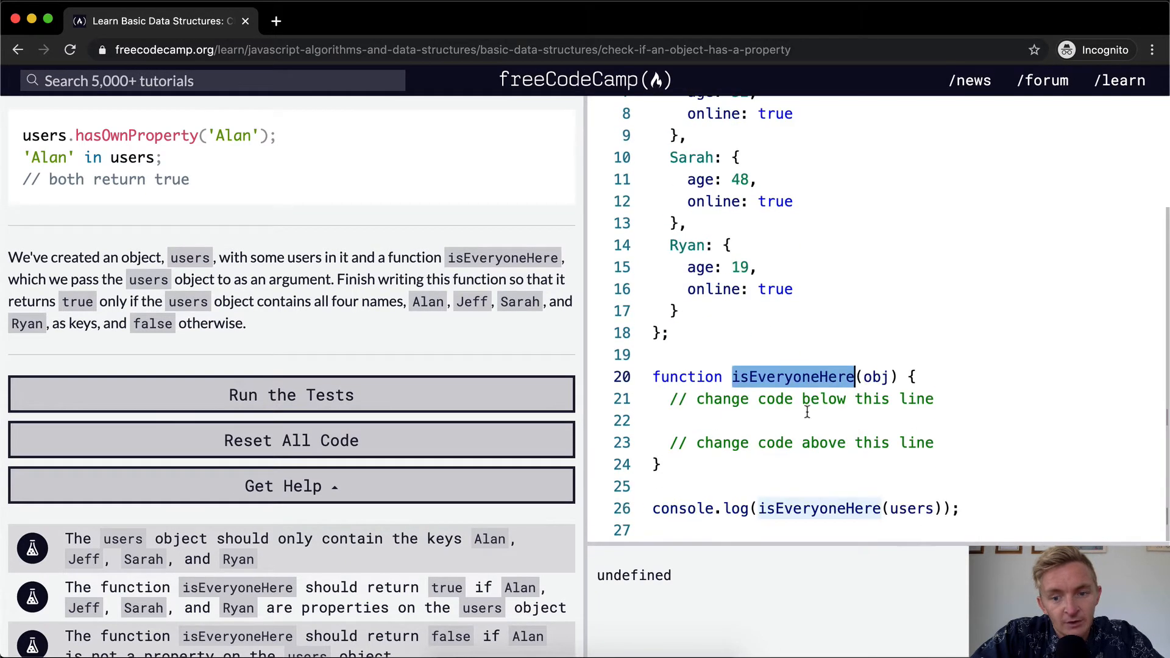
pyautogui.click(784, 420)
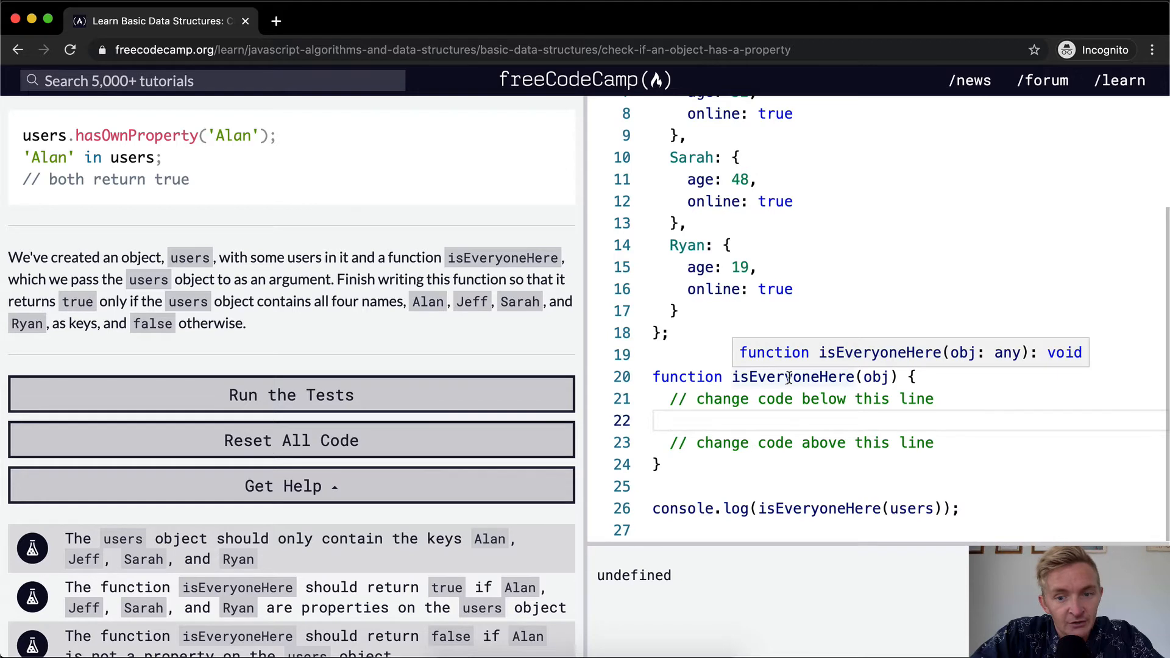
pyautogui.moveTo(373, 284)
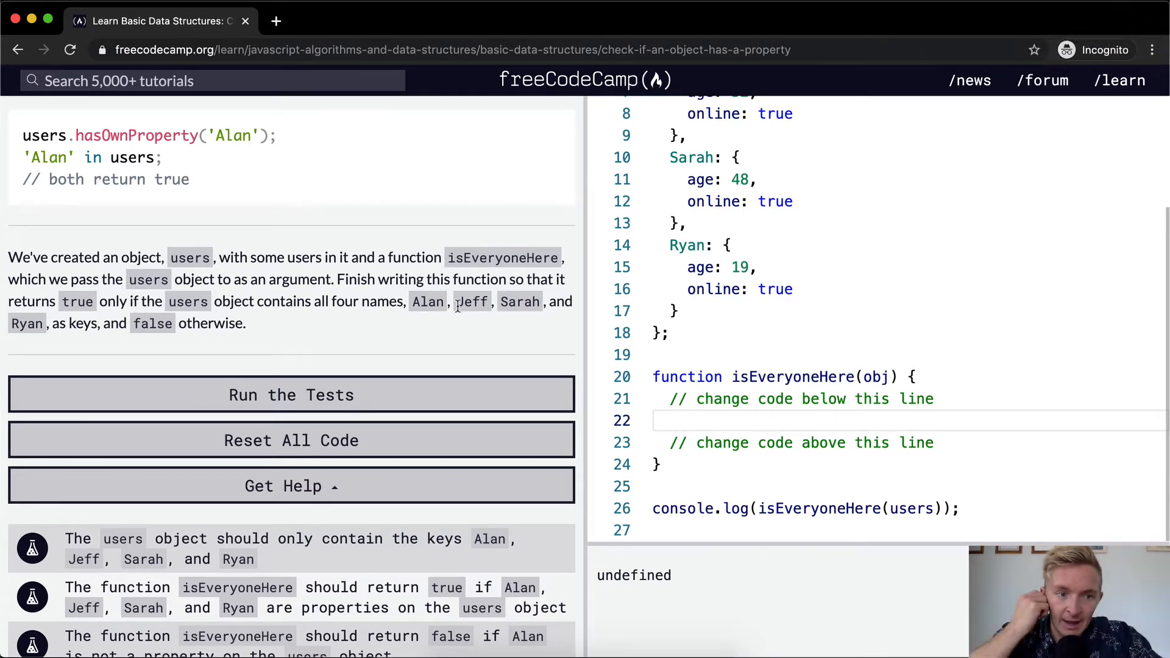
pyautogui.moveTo(127, 317)
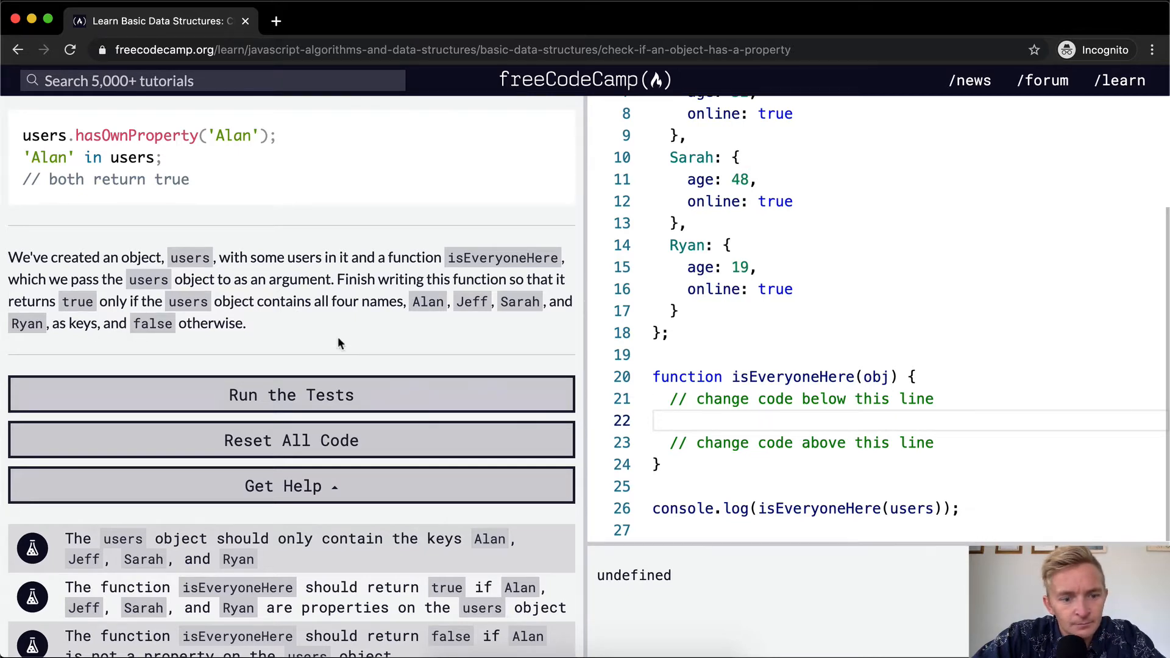
pyautogui.scroll(-3)
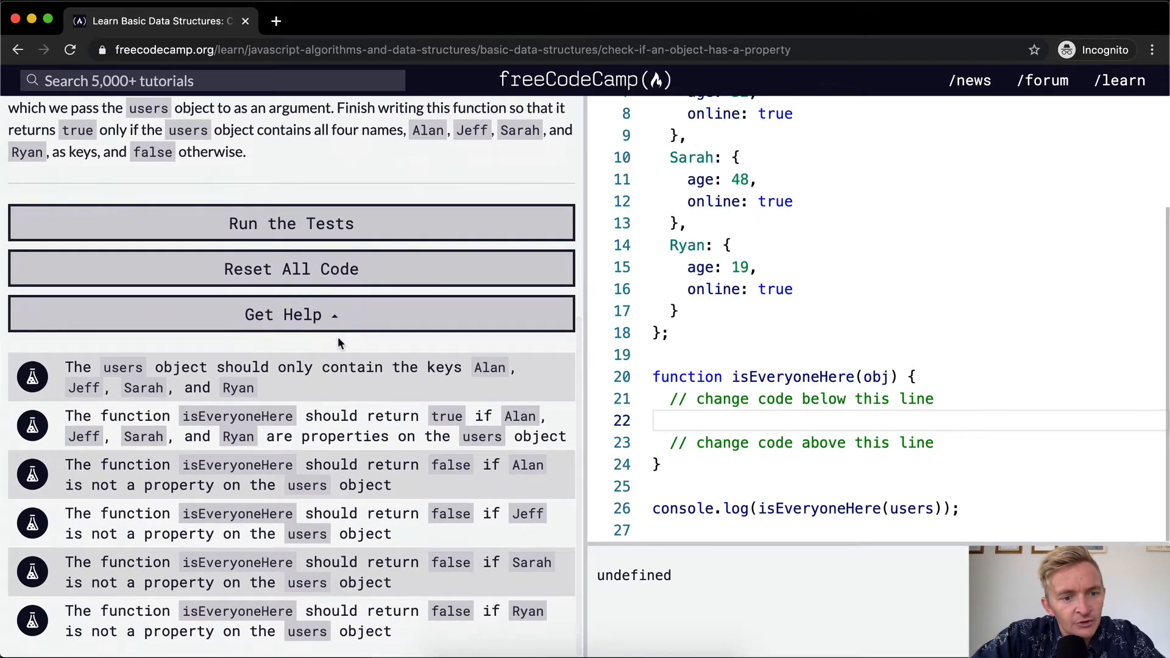
pyautogui.moveTo(332, 393)
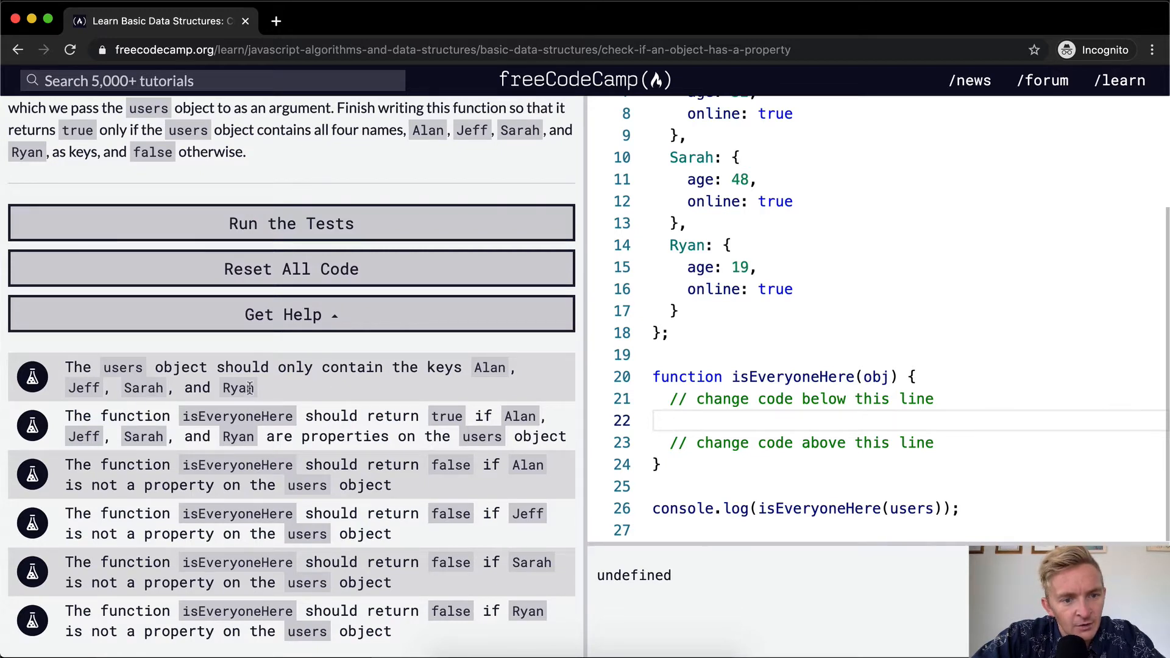
pyautogui.moveTo(304, 415)
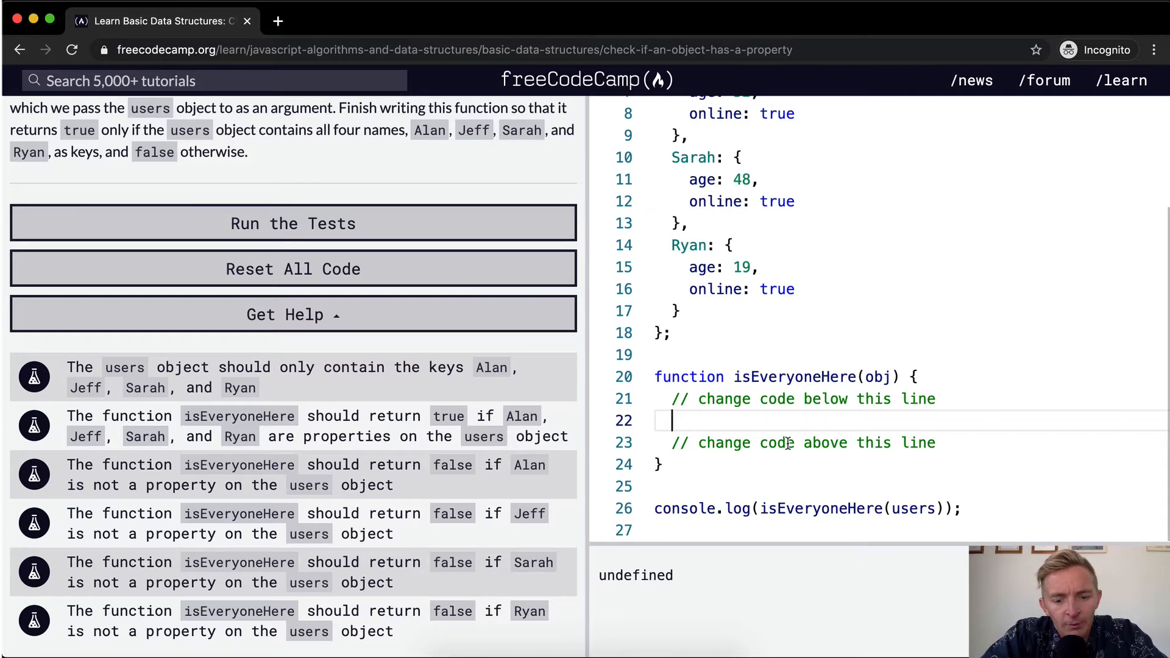
# Declare let everyone = ["Alan", "Jeff", "Sarah", "Ryan"]; and start a new line.
pyautogui.write('let')
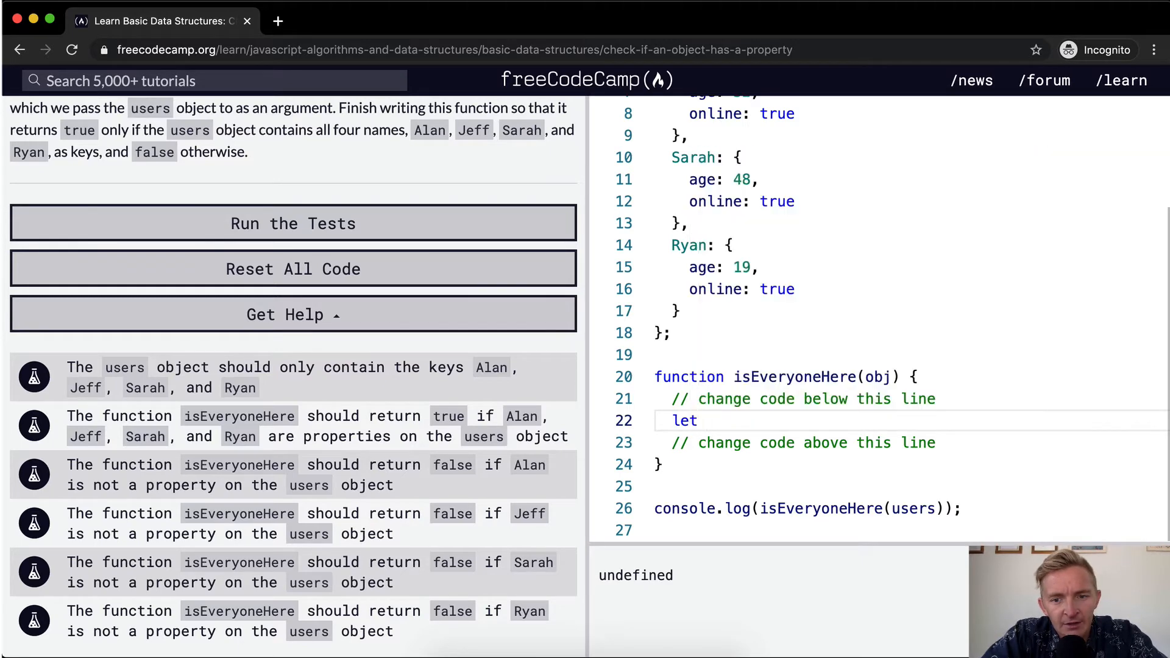
pyautogui.write('ever')
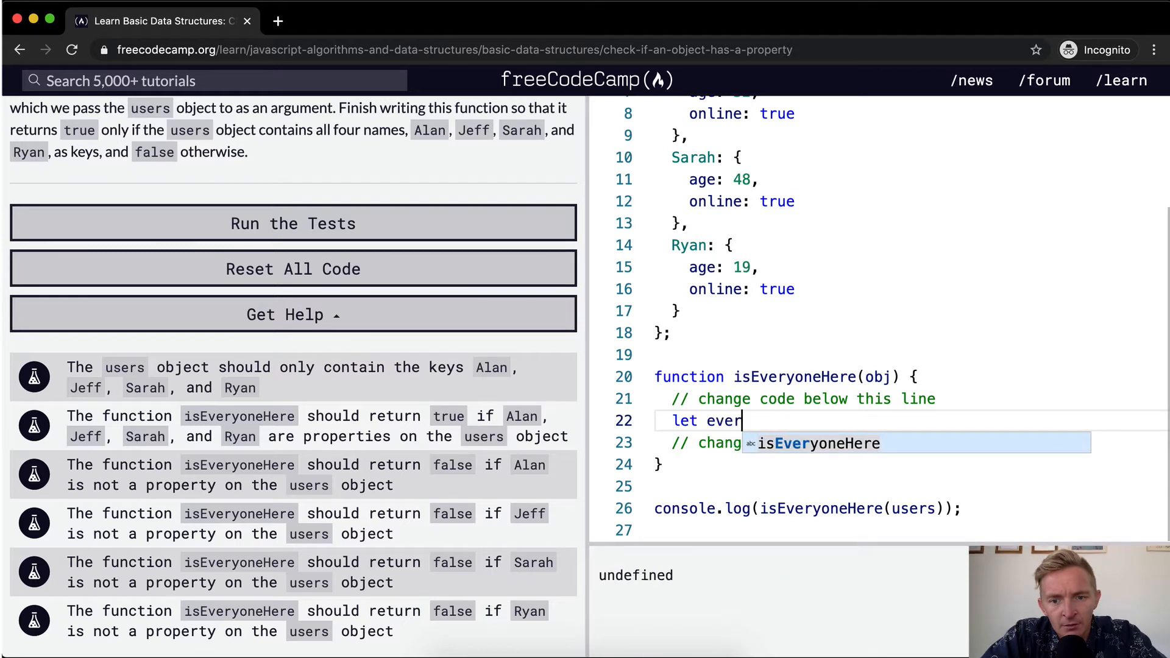
pyautogui.write('yone')
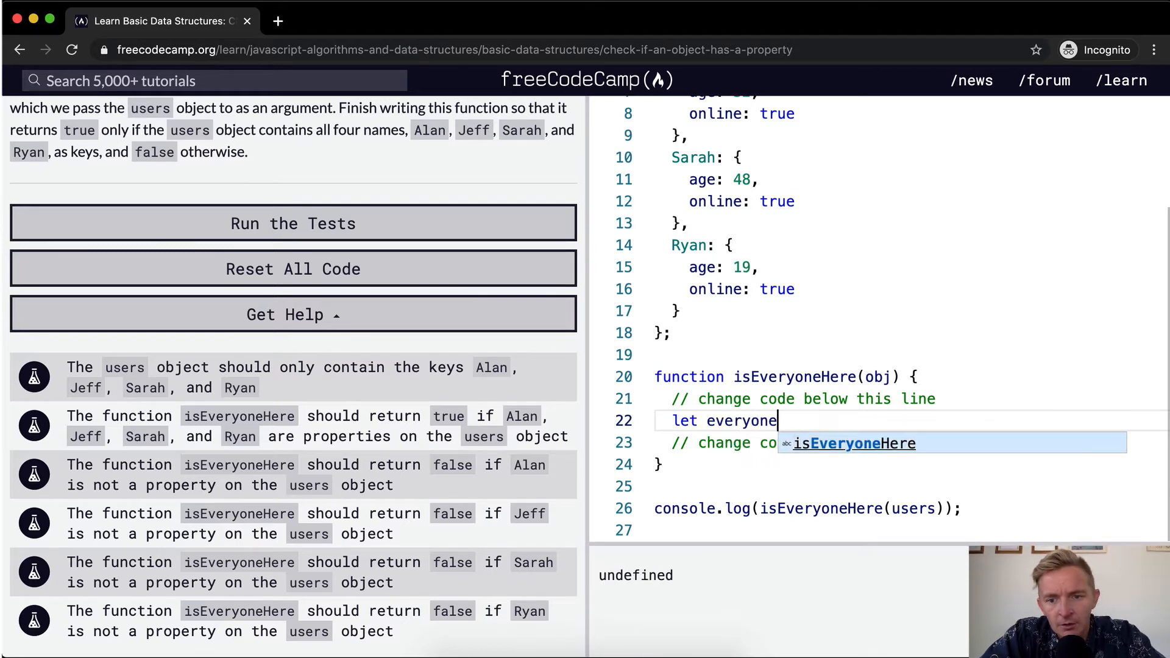
pyautogui.write('= []')
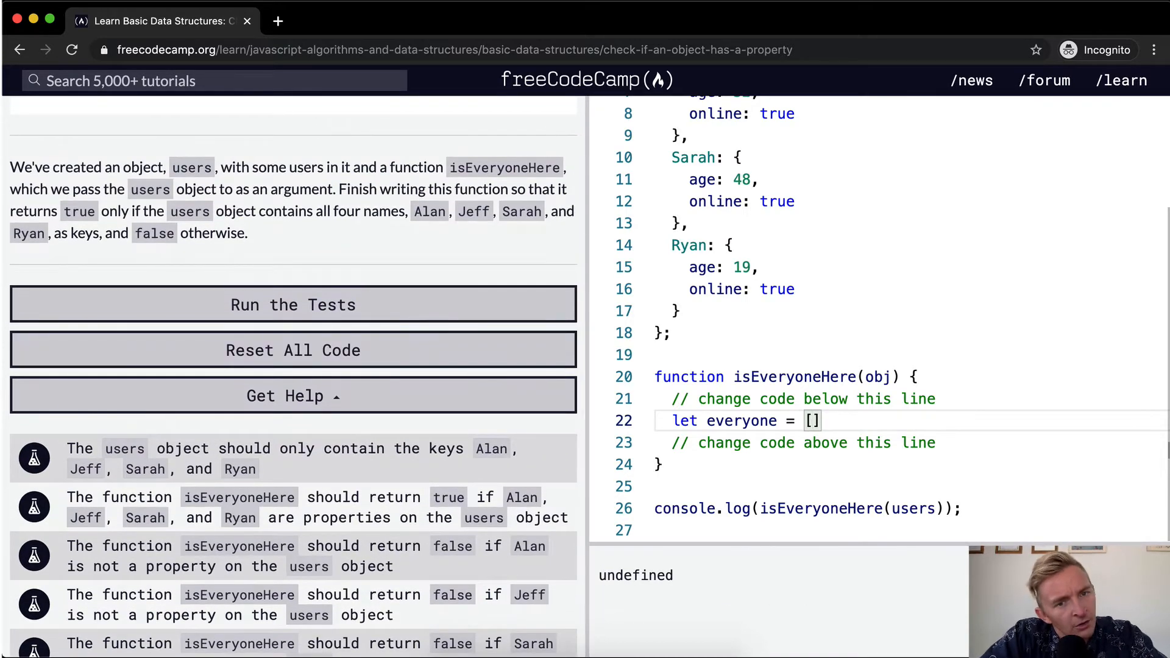
pyautogui.write('""')
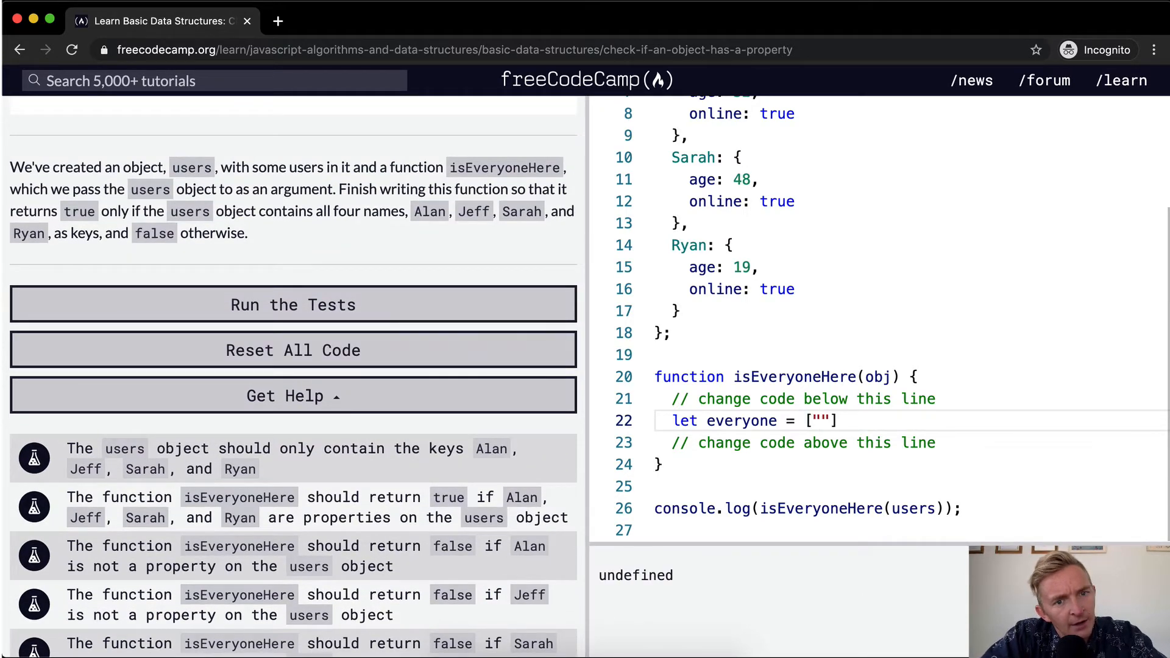
pyautogui.write('"Alan", "')
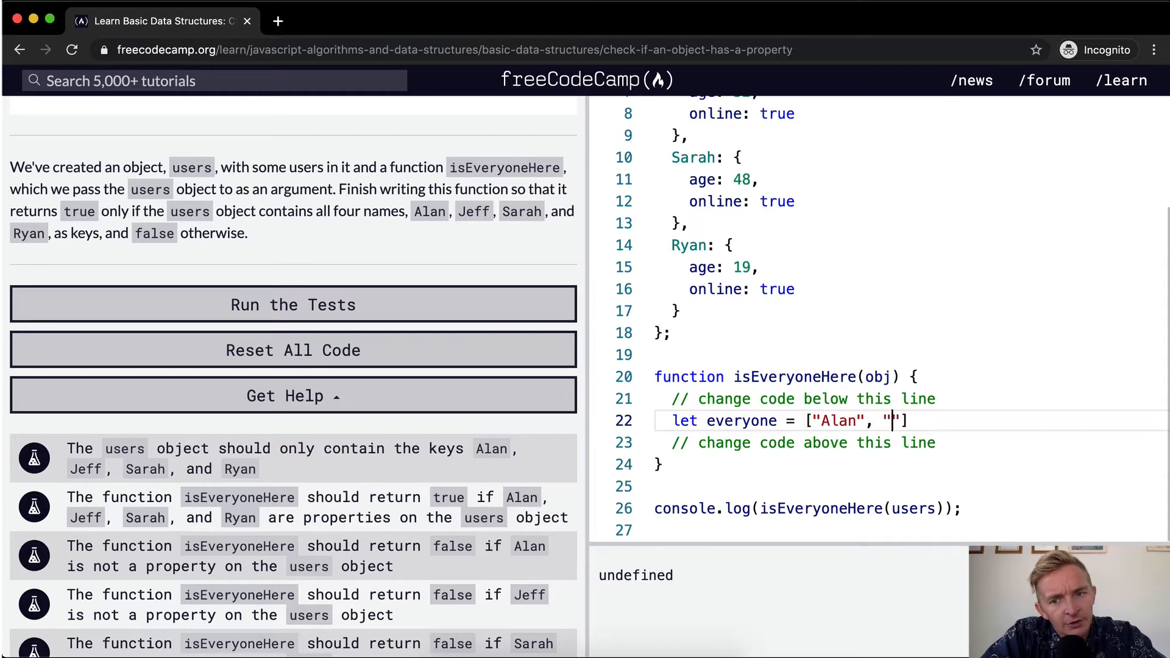
pyautogui.write('Jeff", "')
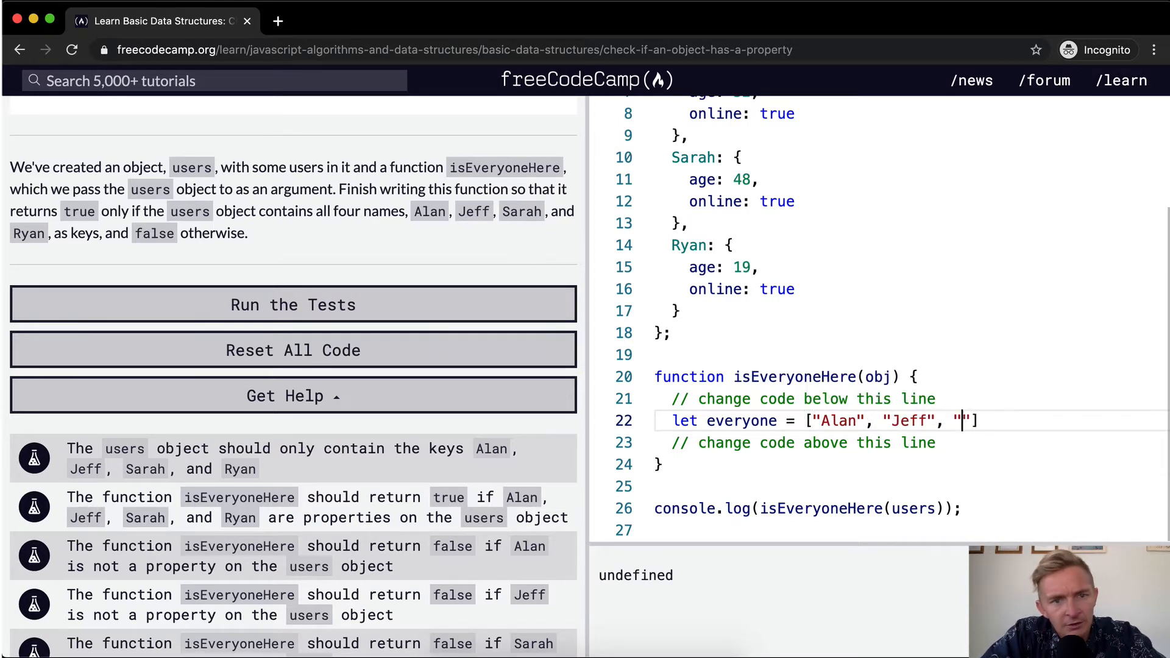
pyautogui.write('Sarah", "Ry')
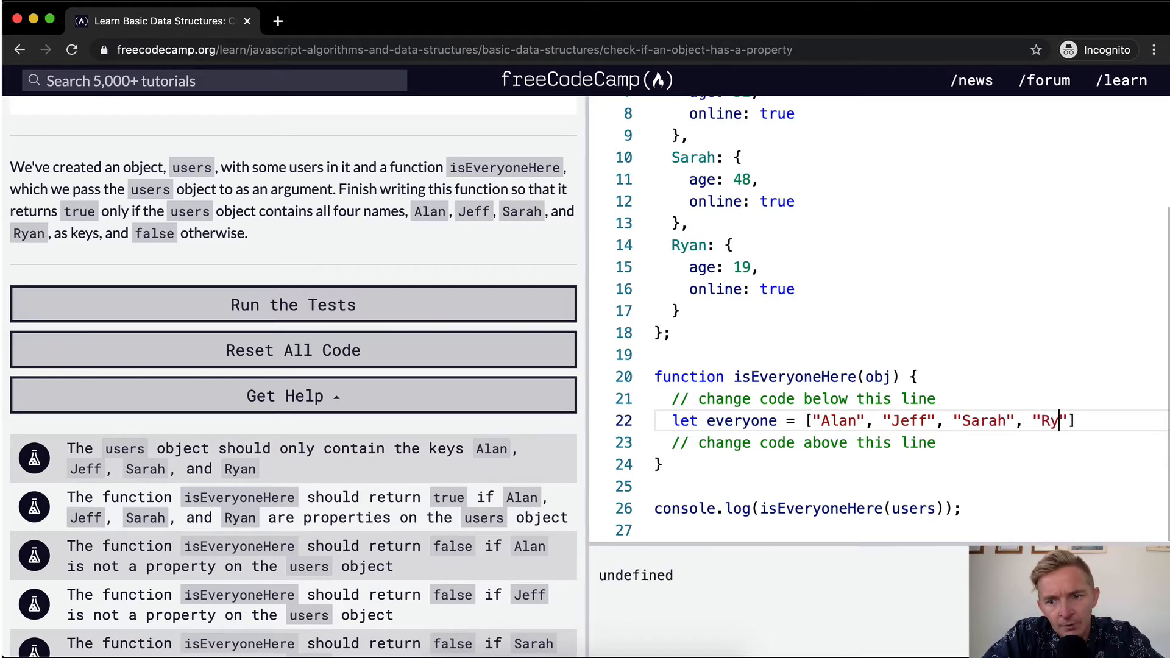
pyautogui.write('an')
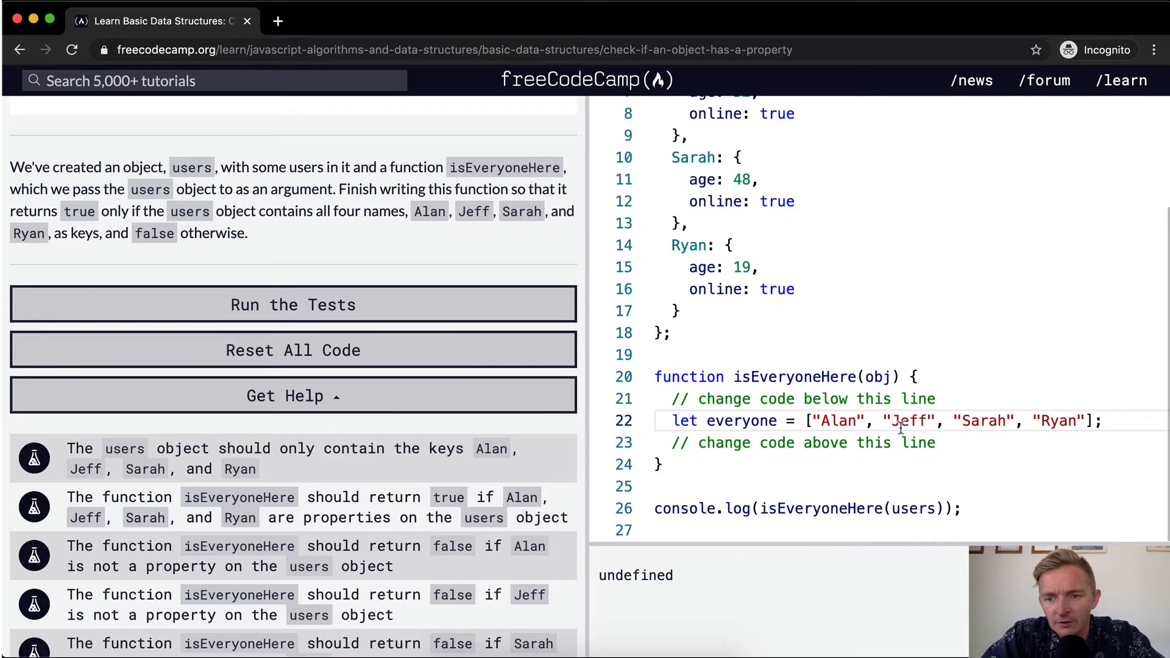
pyautogui.press('enter')
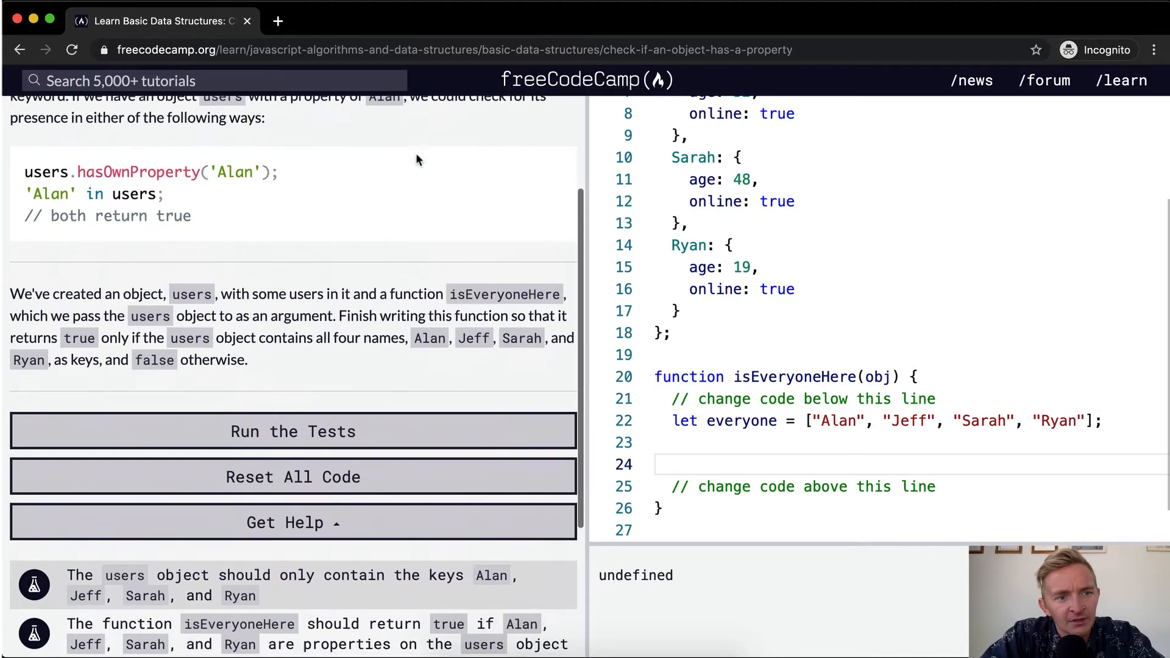
pyautogui.scroll(-3)
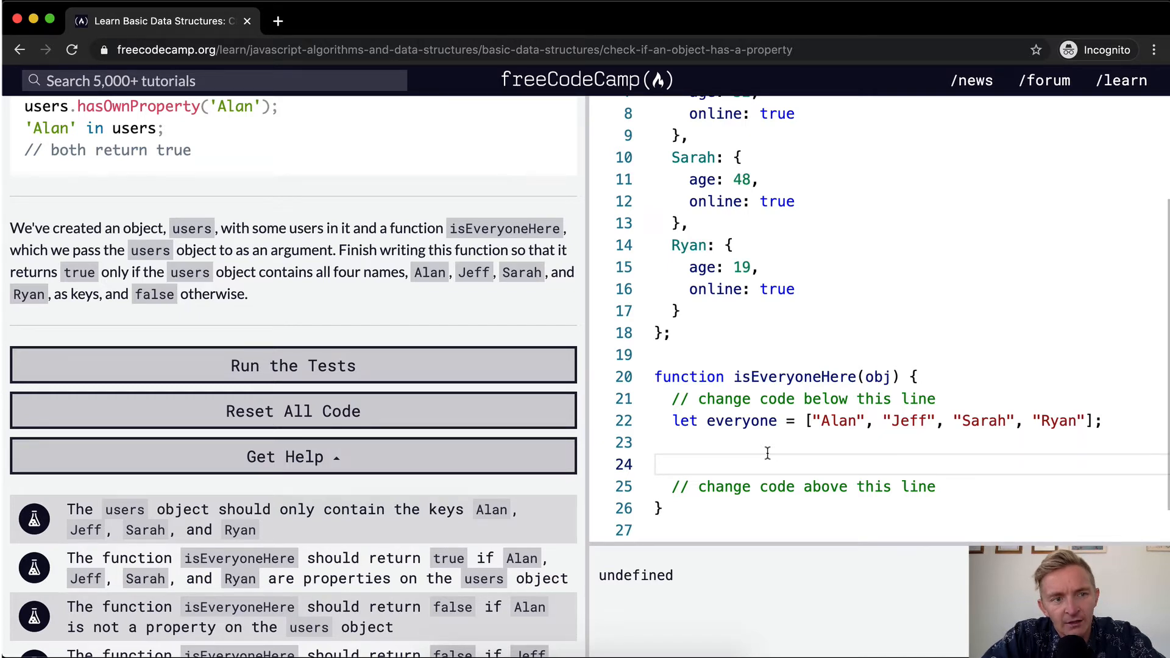
# Draft an if users.hasOwnProperty("Alan") check, then delete it.
pyautogui.write('if')
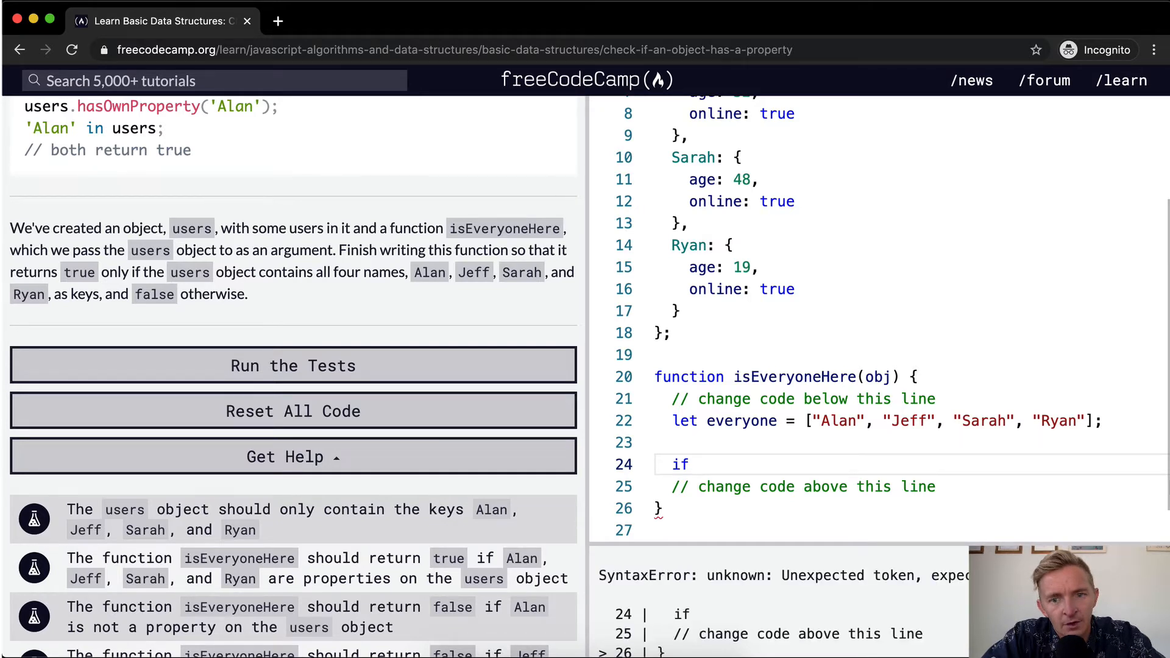
pyautogui.write('users.hasO')
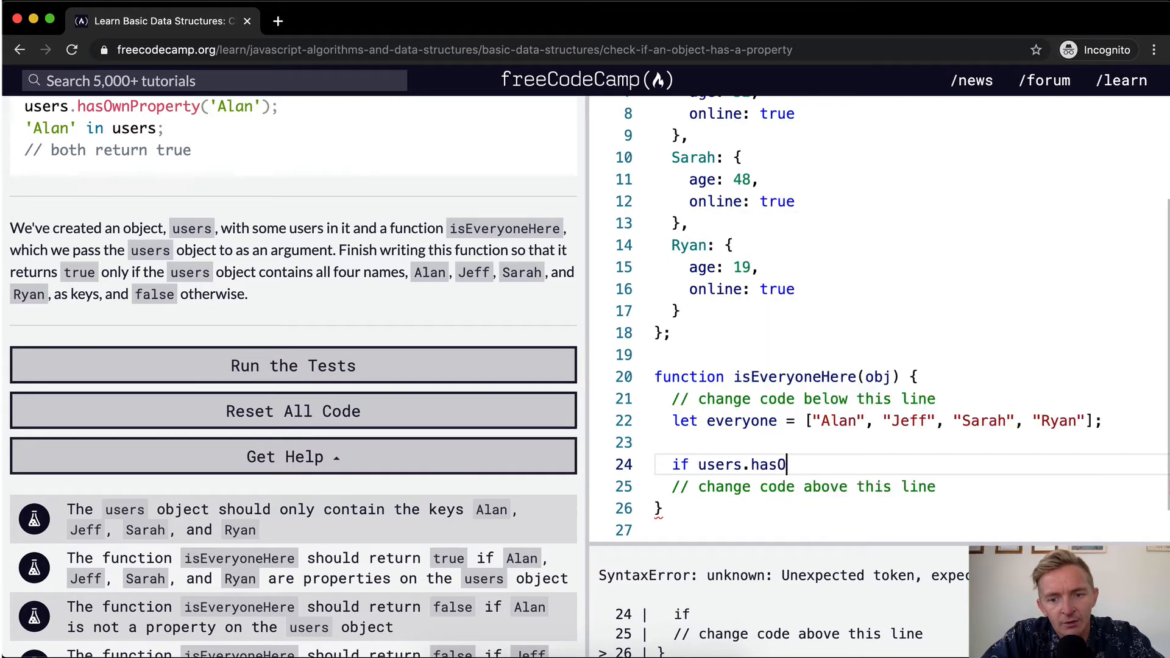
pyautogui.write('wnPropert')
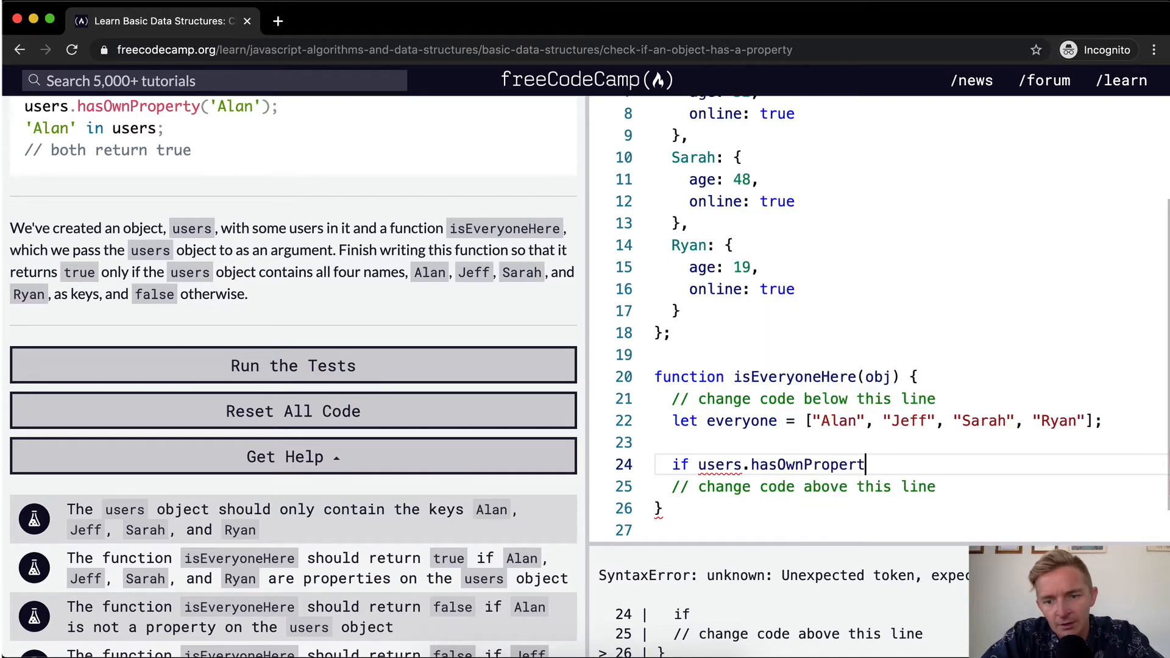
pyautogui.write('y')
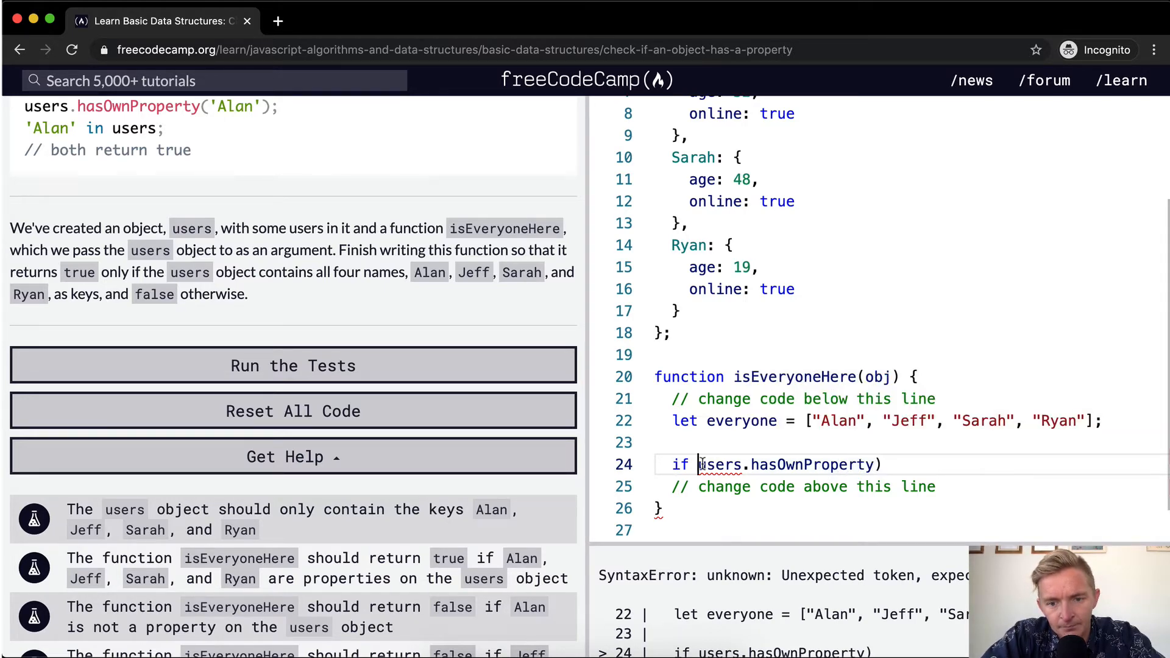
pyautogui.write(')')
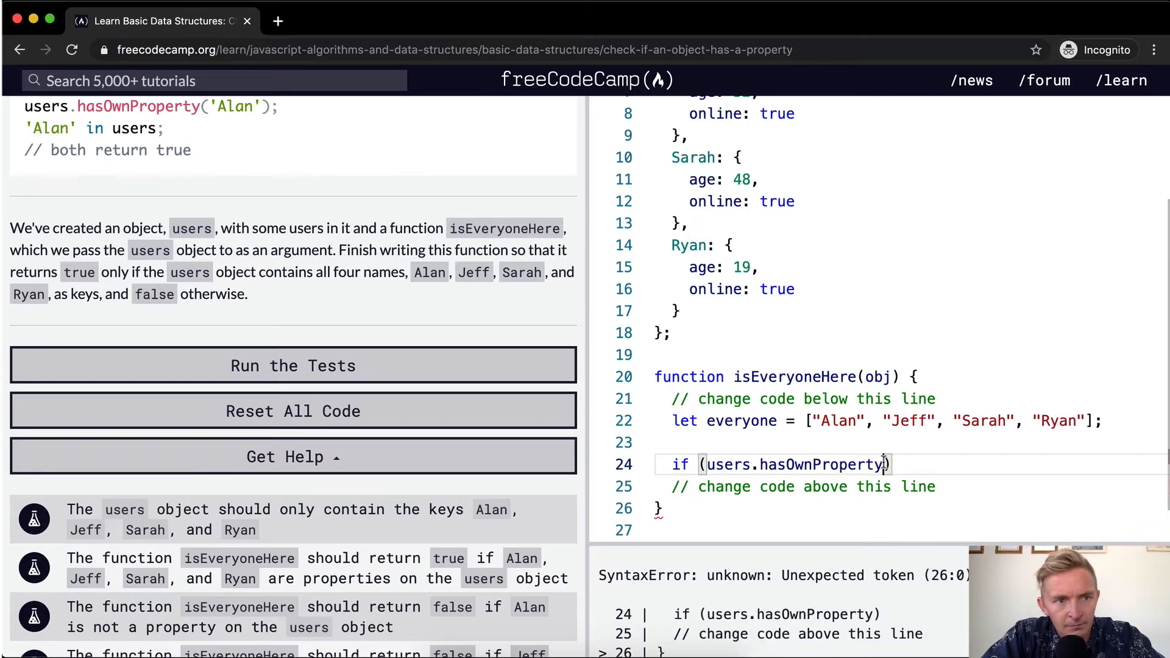
pyautogui.write('()')
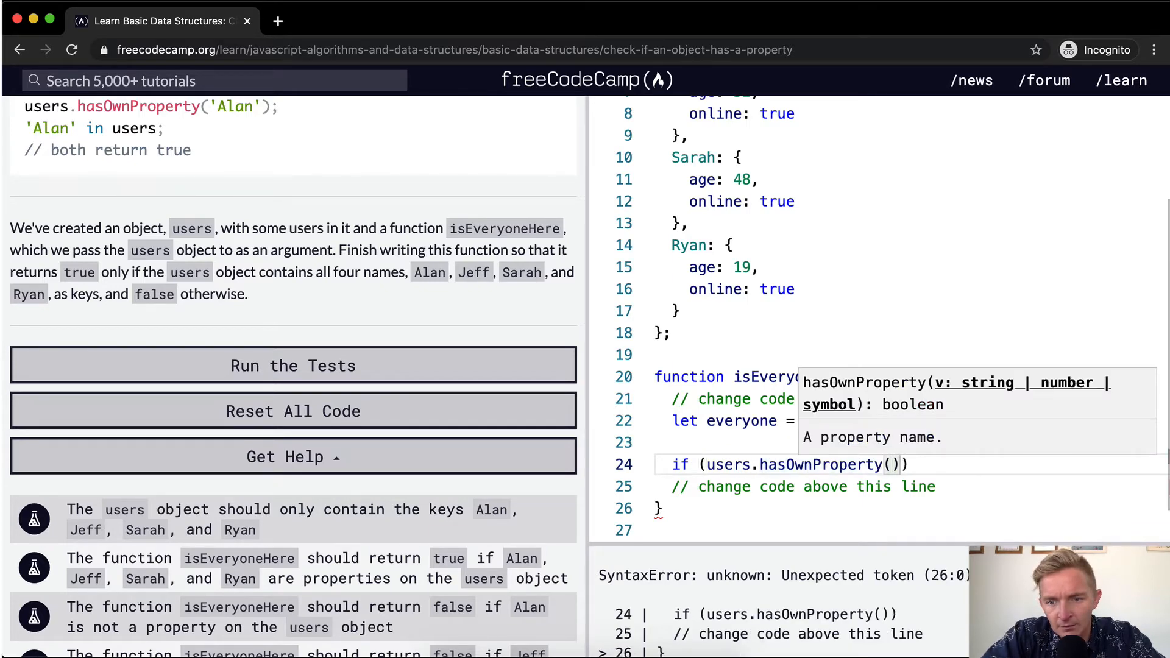
pyautogui.write('Alan"')
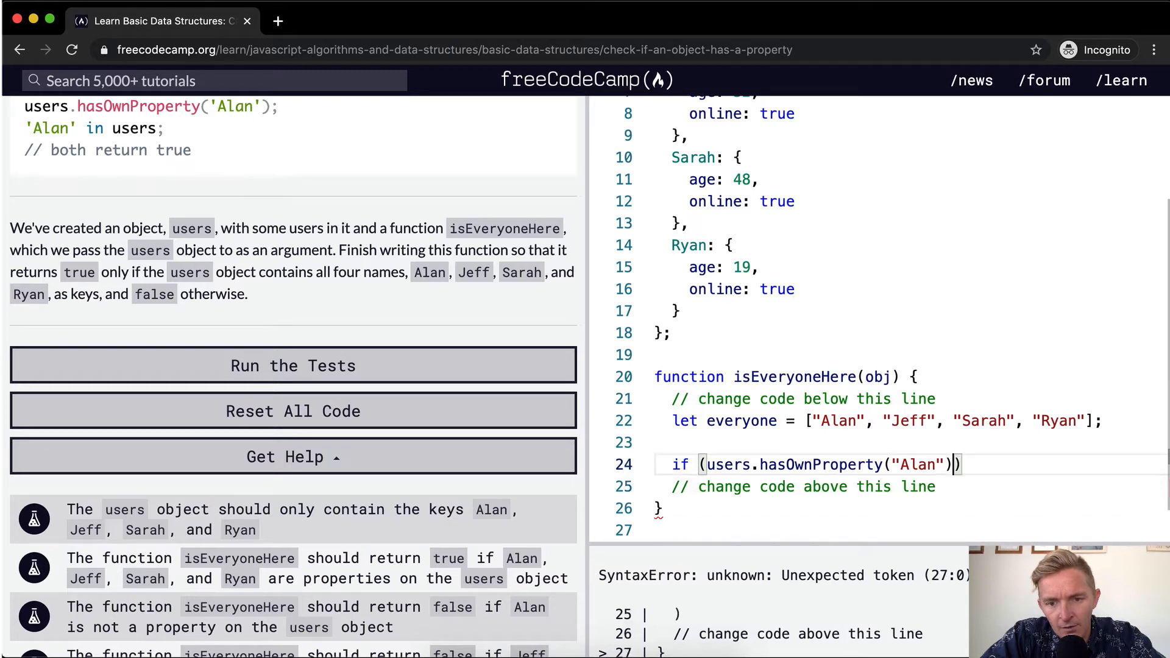
pyautogui.press('Backspace')
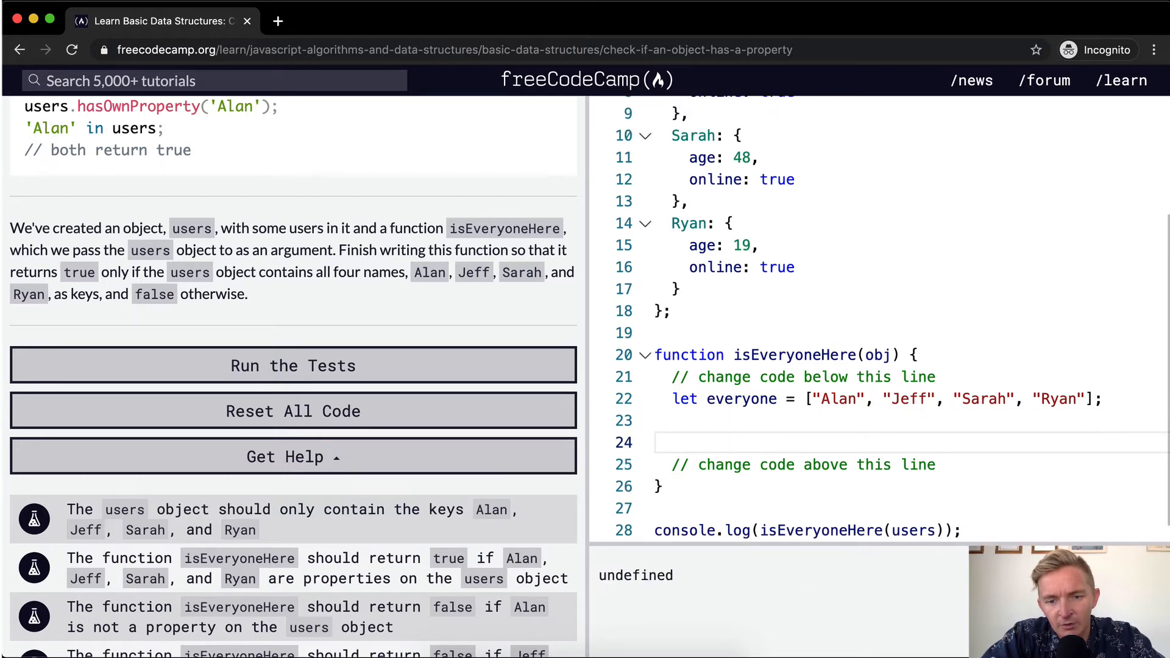
# Write a for loop over everyone.length that console.logs everyone[i], fixing the 'lenght' typo.
pyautogui.write('f')
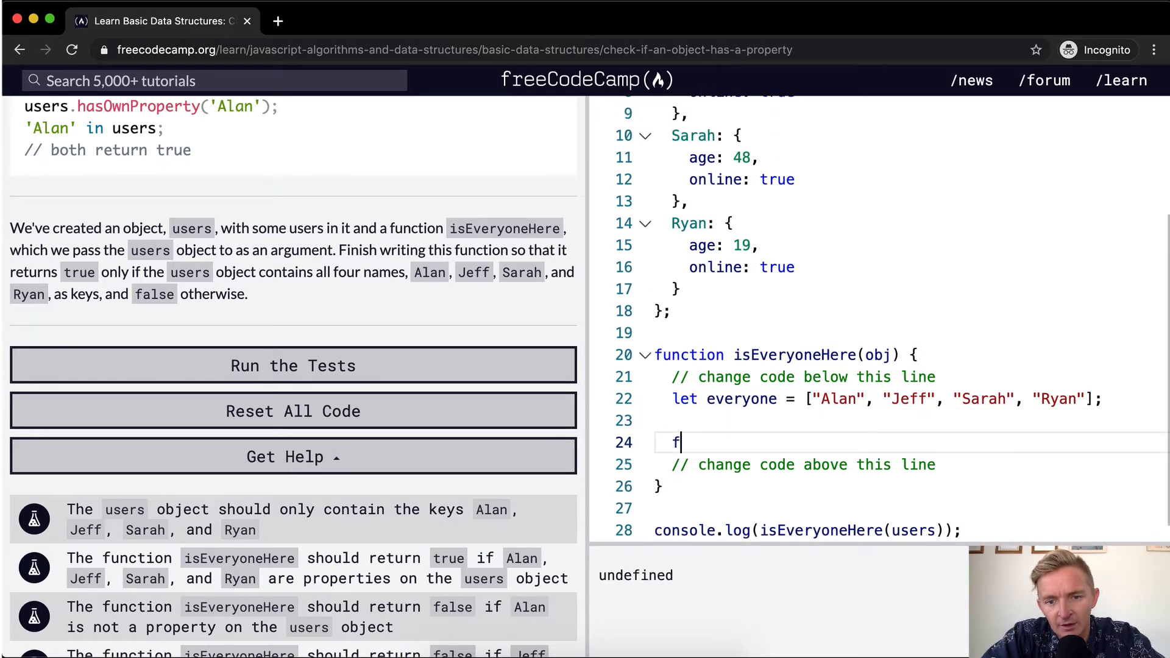
pyautogui.write('or (var')
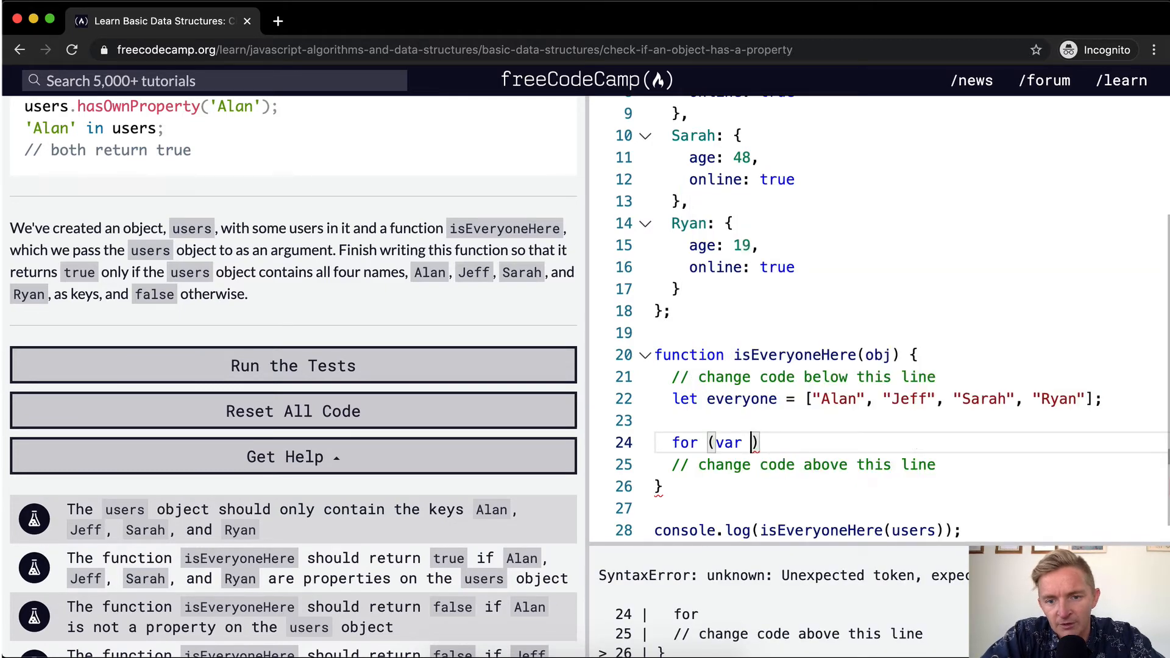
pyautogui.write('let')
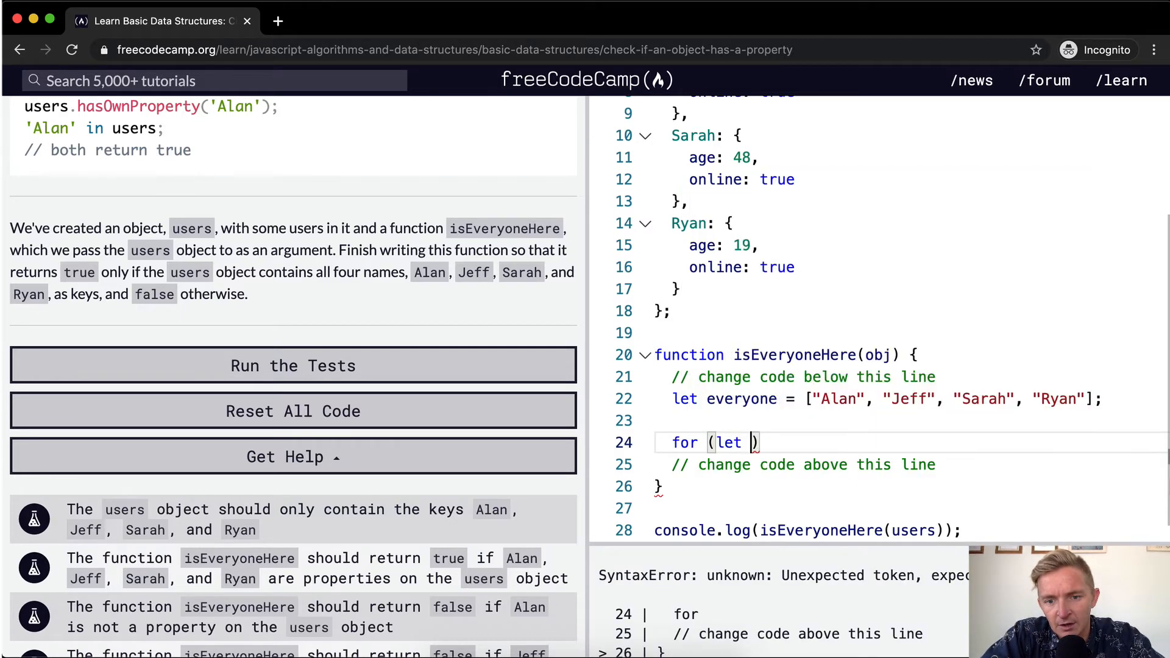
pyautogui.write('i = 0; i < everyone.')
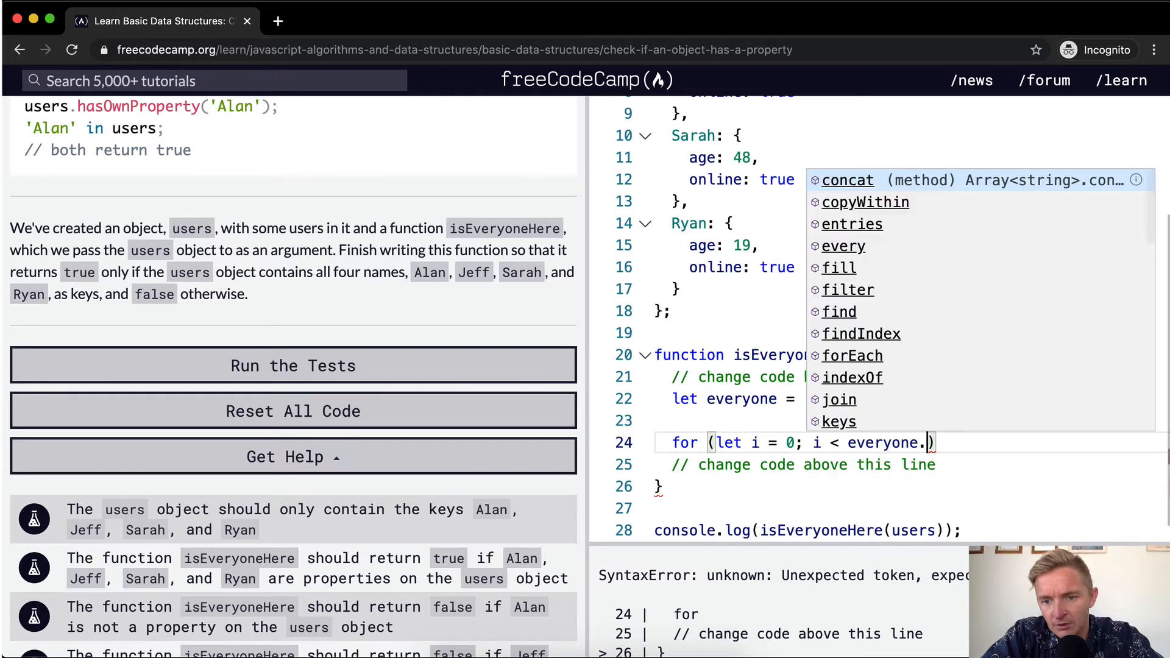
pyautogui.write('lenght; i += 1')
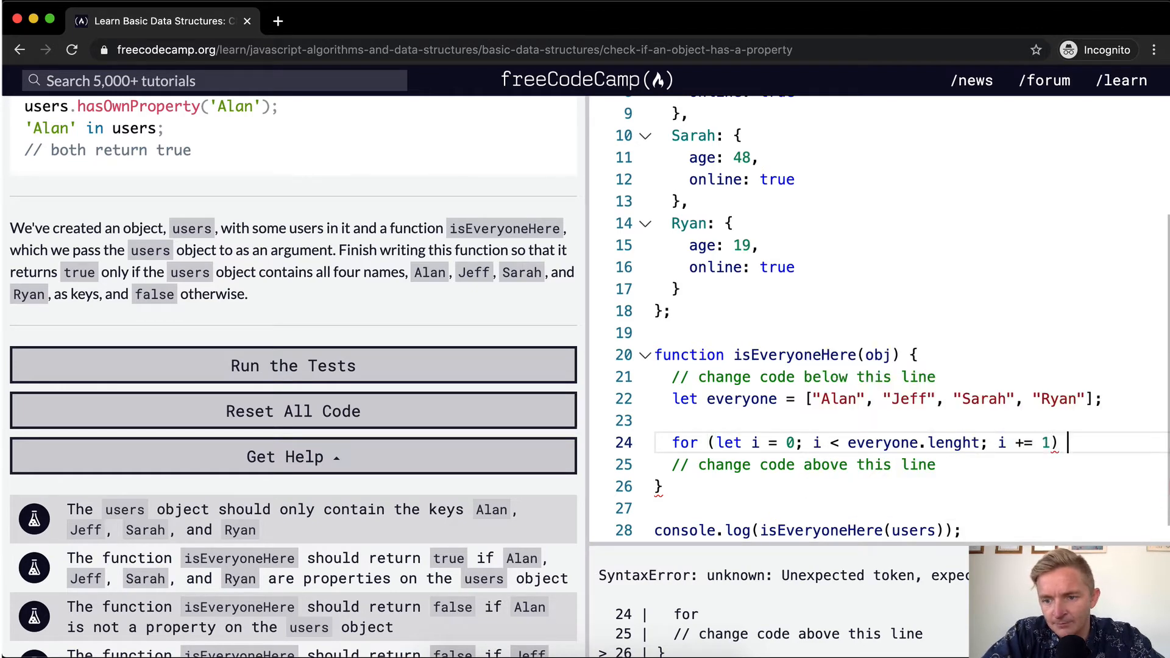
pyautogui.write('{')
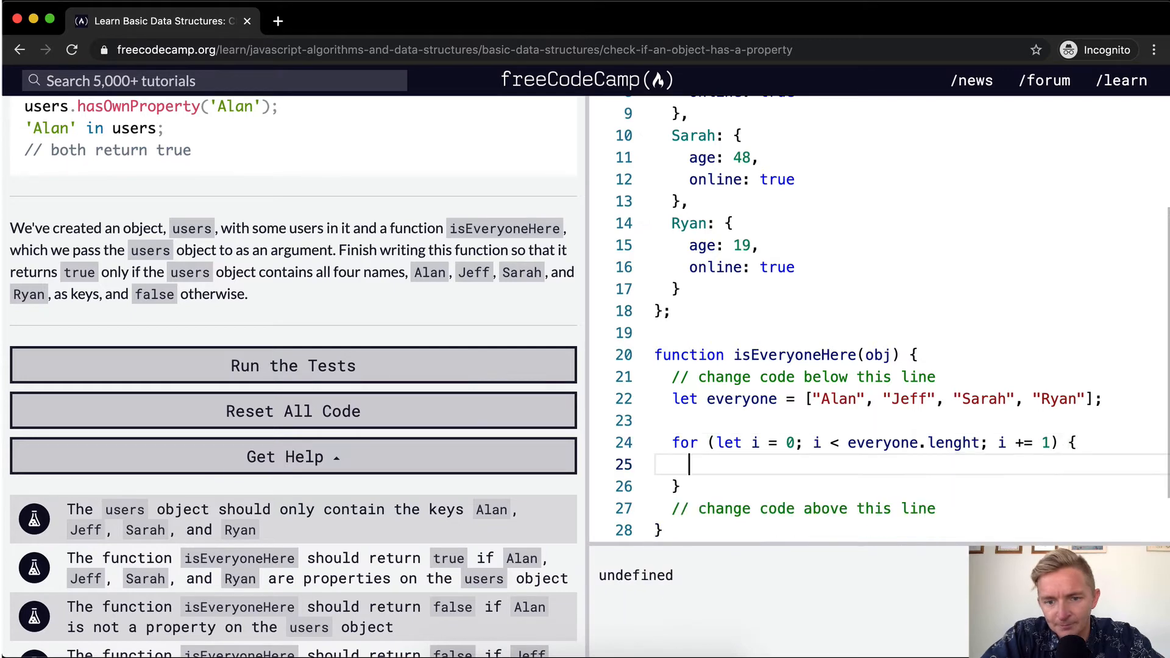
pyautogui.write('console.log(')
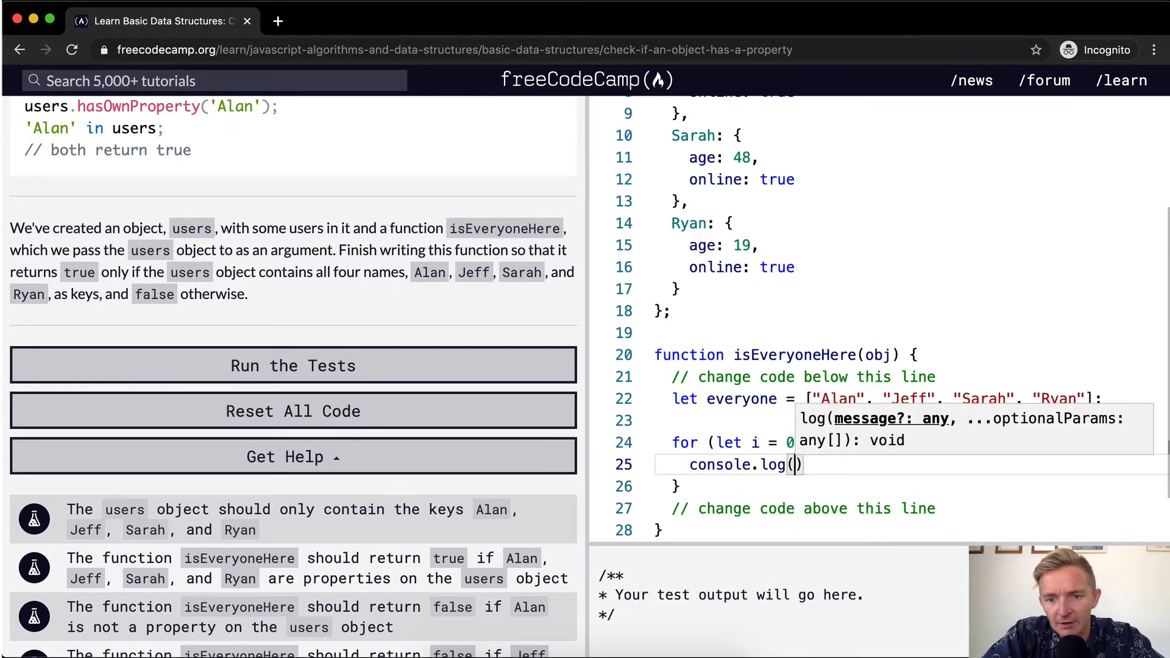
pyautogui.write('everyone[i')
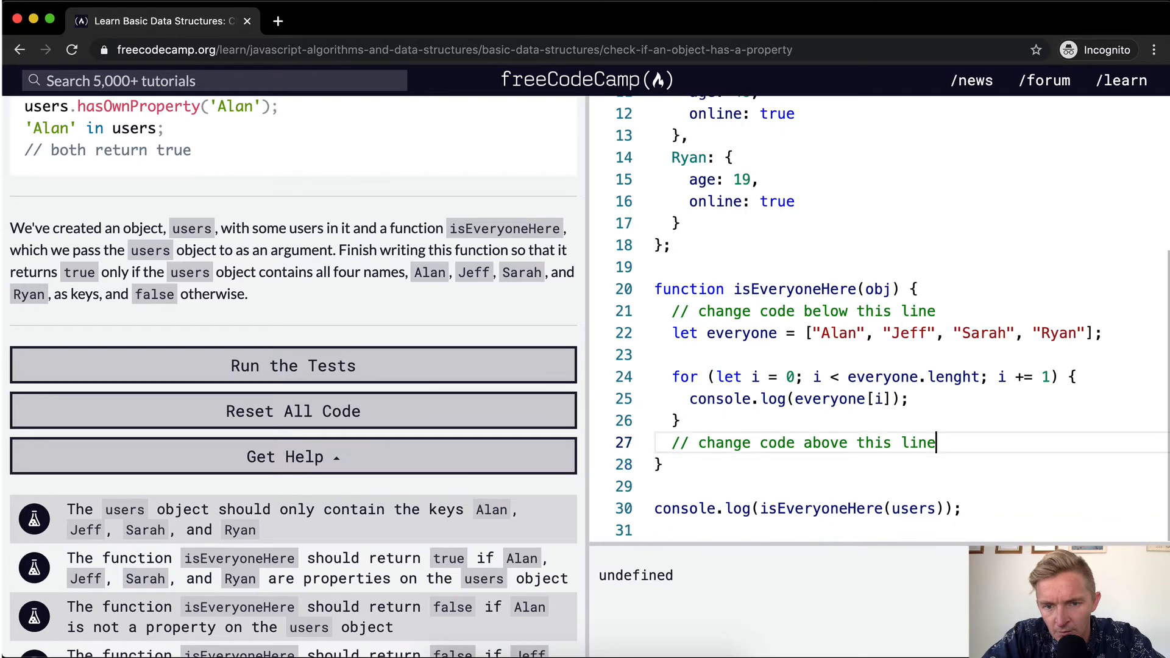
pyautogui.write('console.log("')
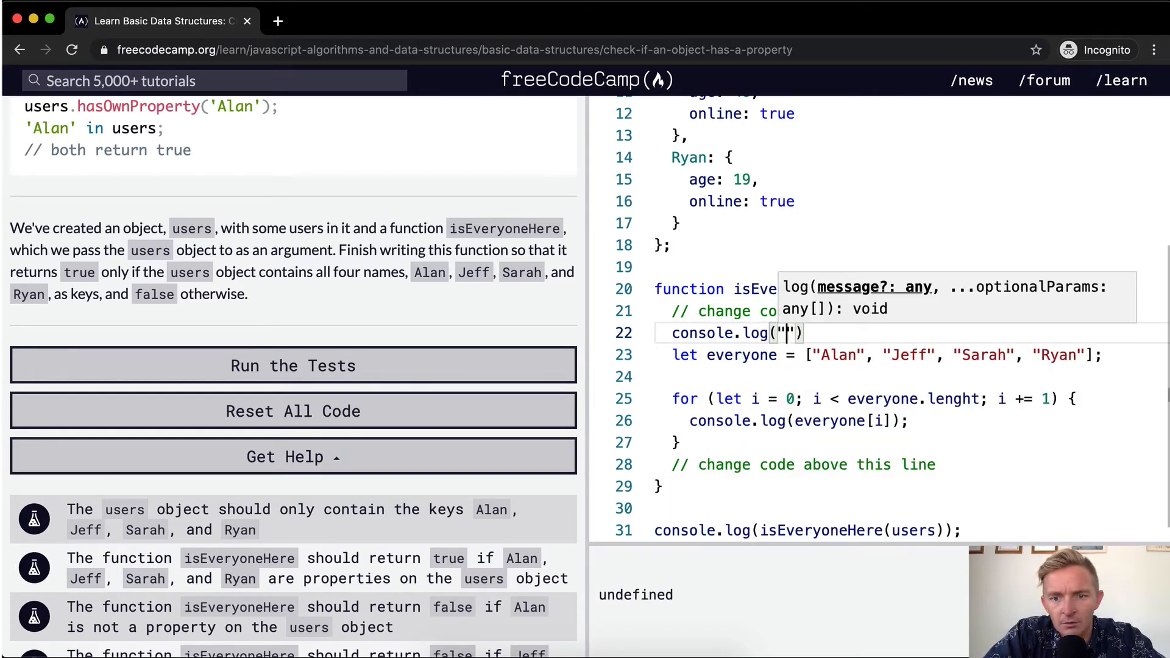
pyautogui.write('Hello')
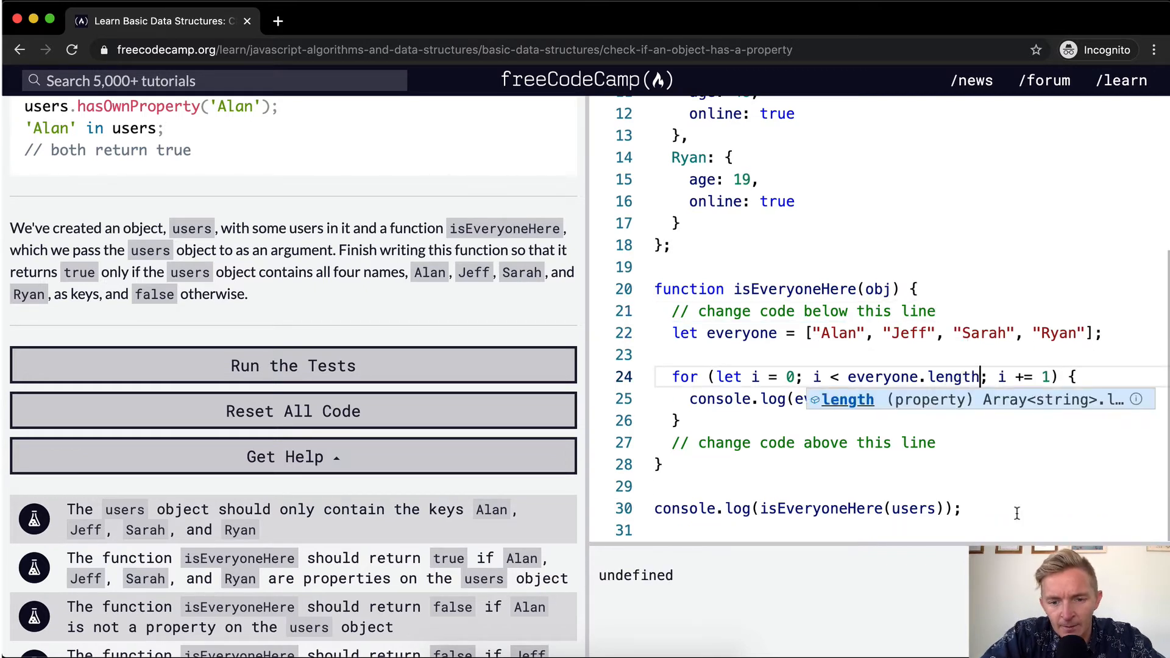
# Add let student = everyone[i]; in the loop, log student, and begin an if statement.
pyautogui.scroll(-3)
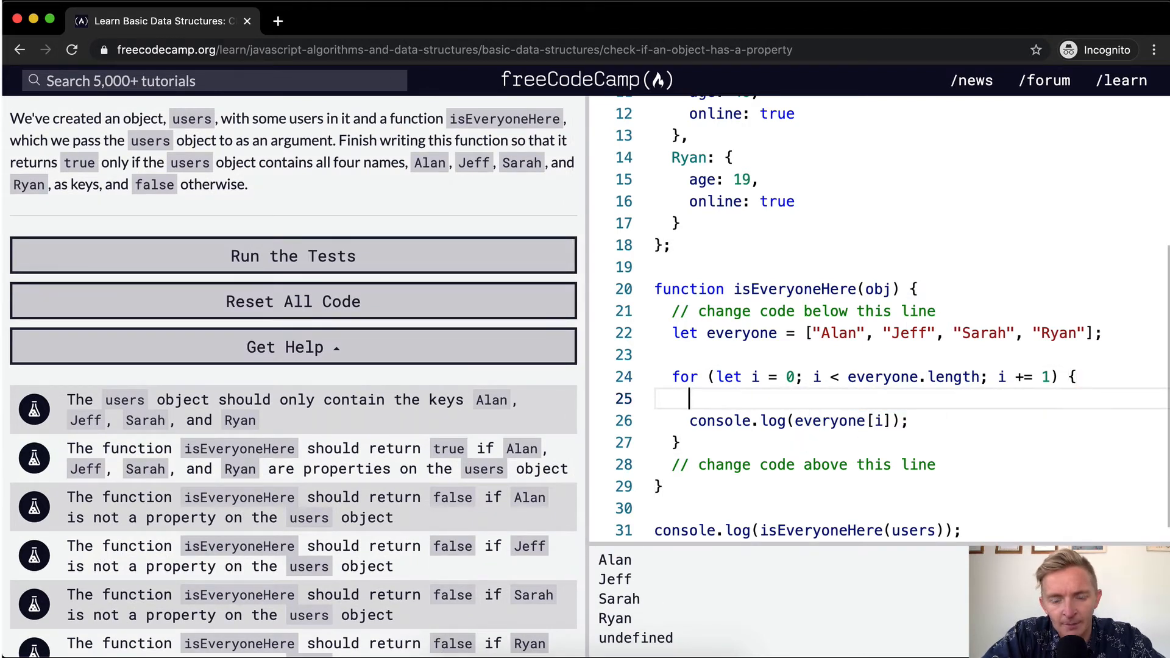
pyautogui.write('var student =')
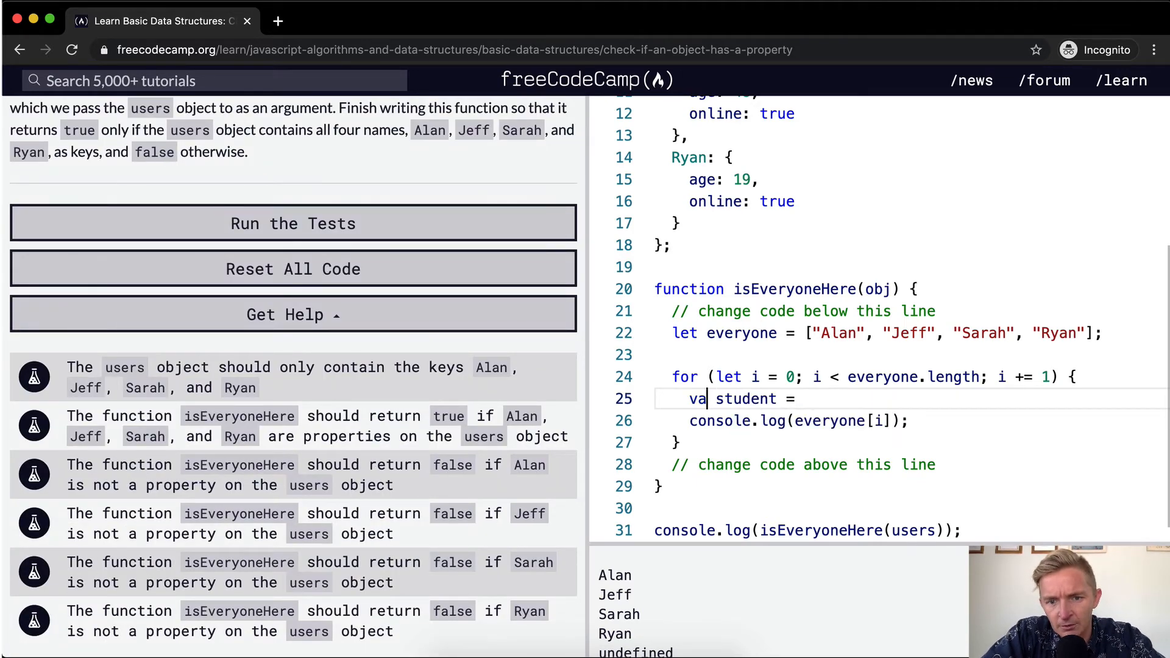
pyautogui.write('let')
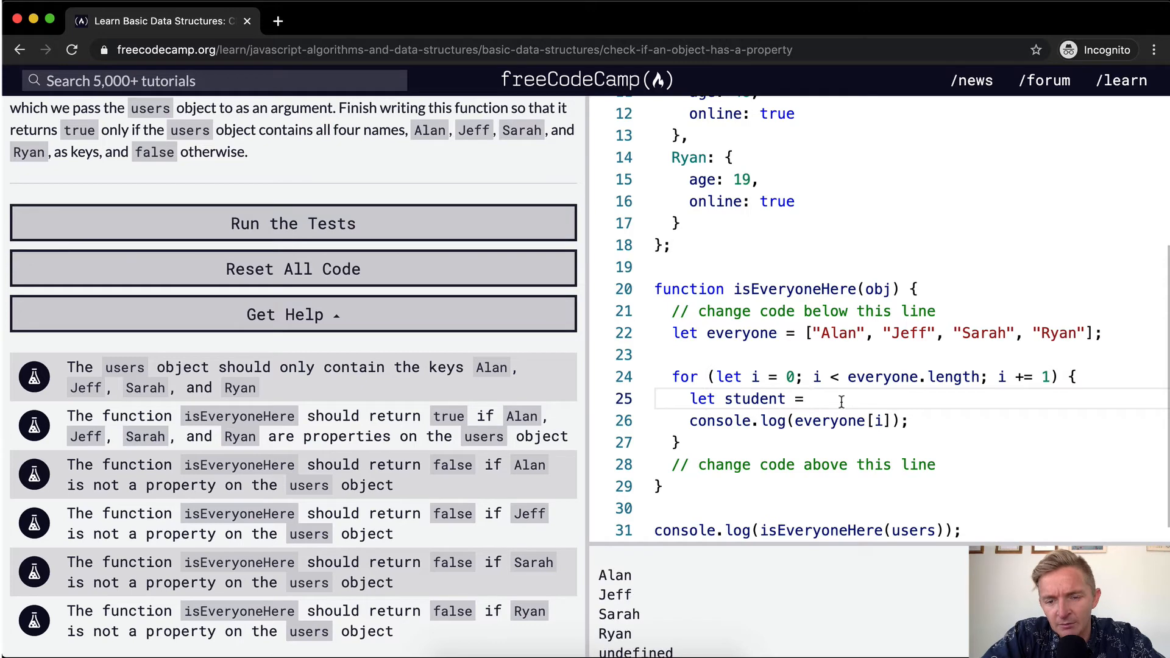
pyautogui.write('everyone[i];')
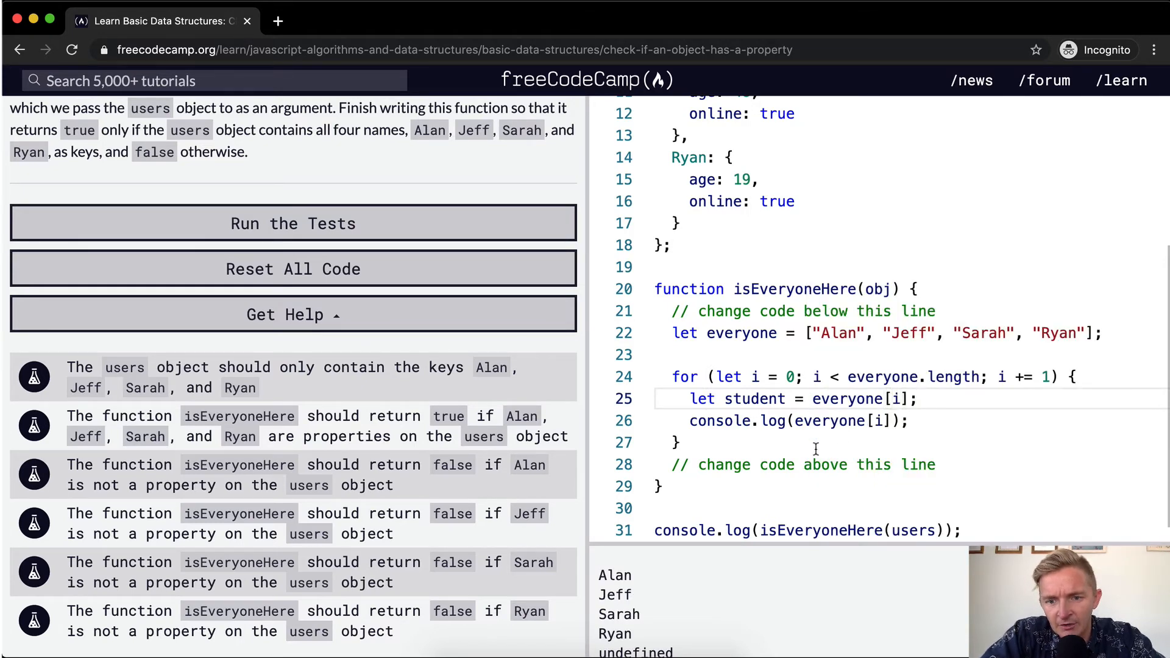
pyautogui.write('s')
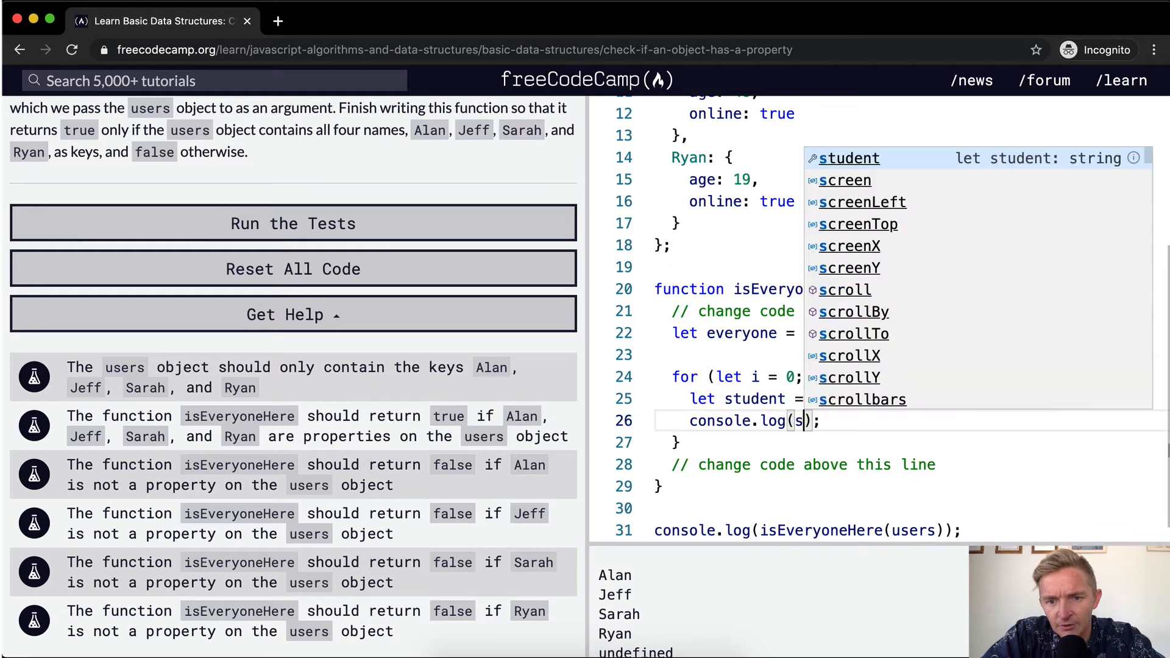
pyautogui.write('tudent')
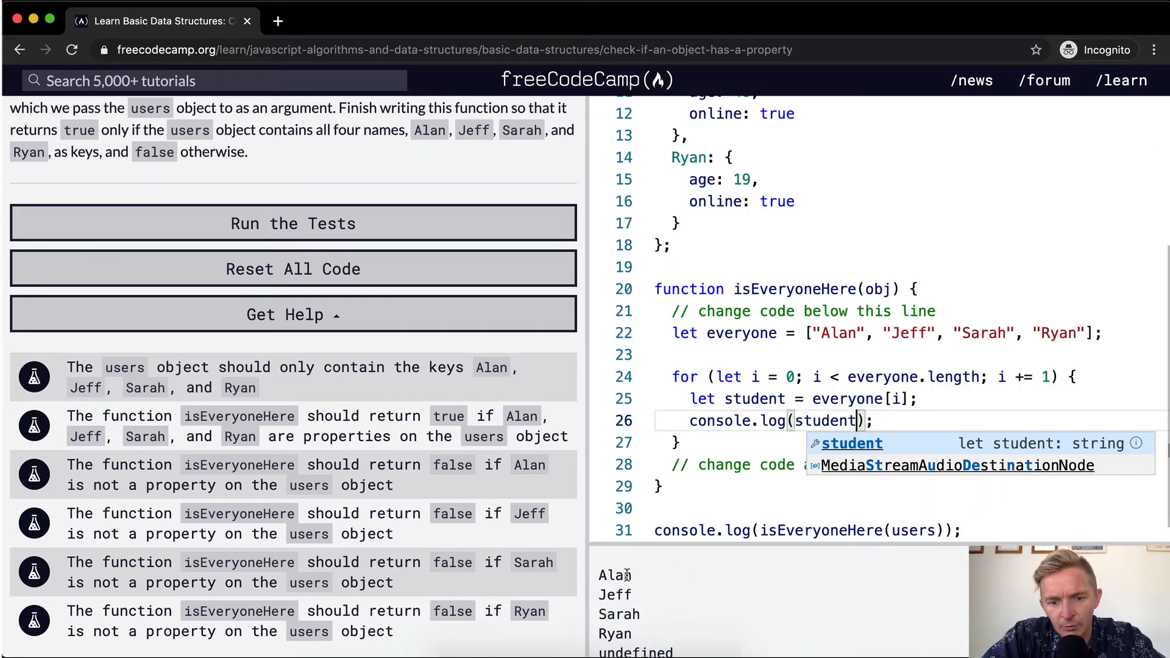
pyautogui.moveTo(646, 617)
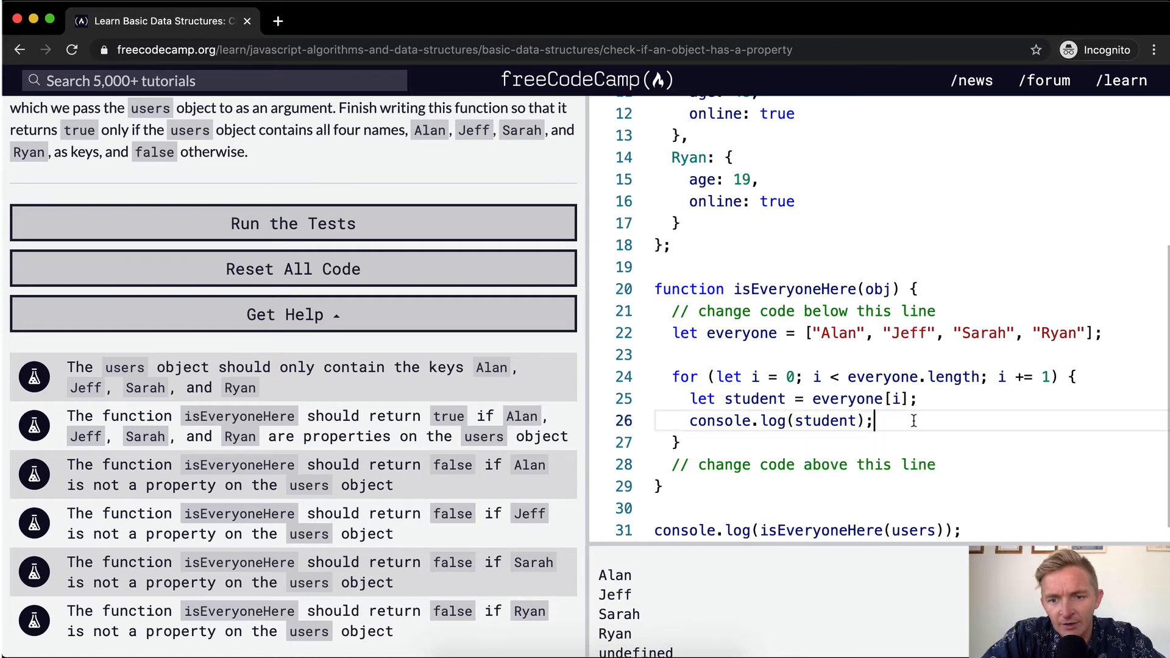
pyautogui.write('if (')
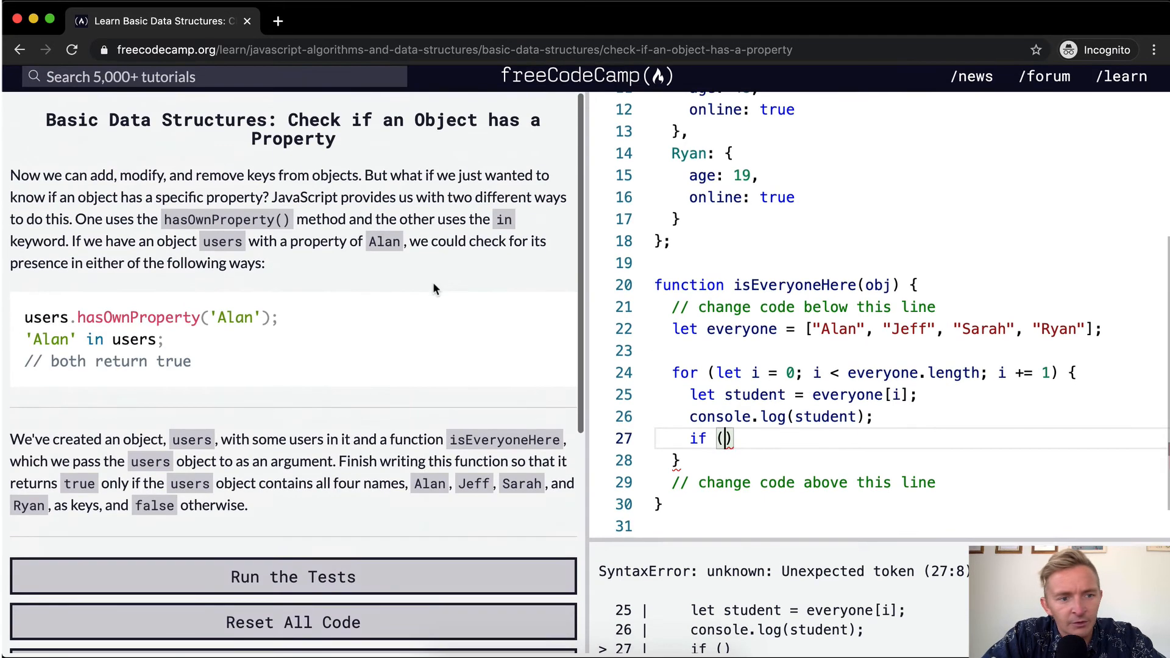
# Write if (users.hasOwnProperty(student) === false) { return false; } inside the loop.
pyautogui.scroll(-3)
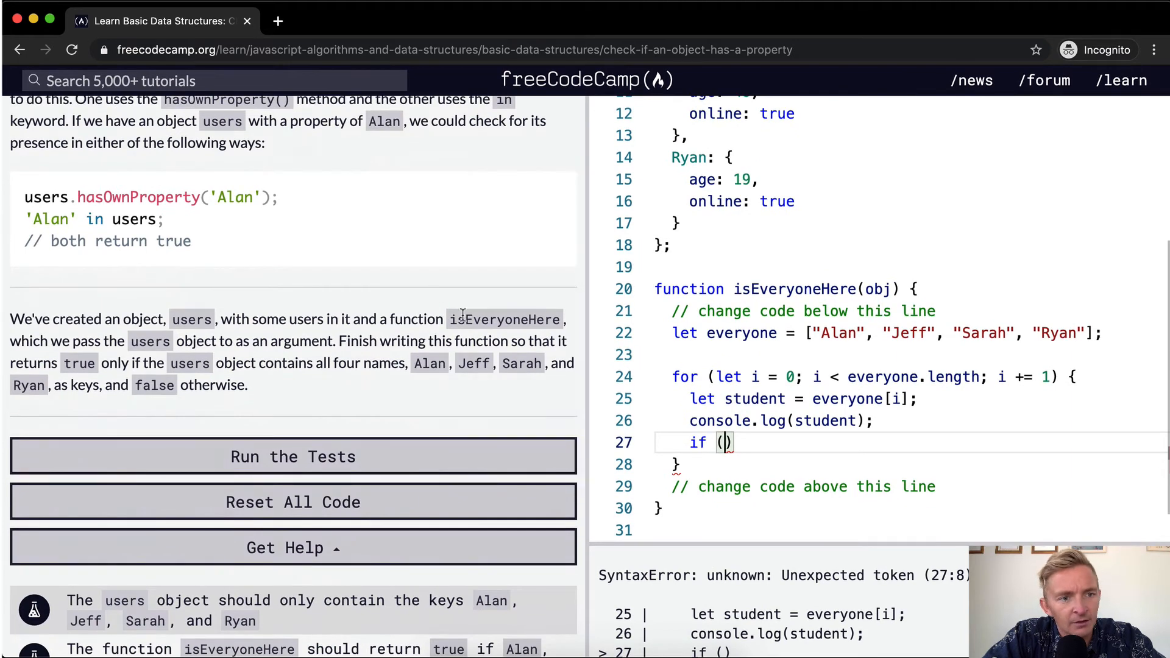
pyautogui.write('users')
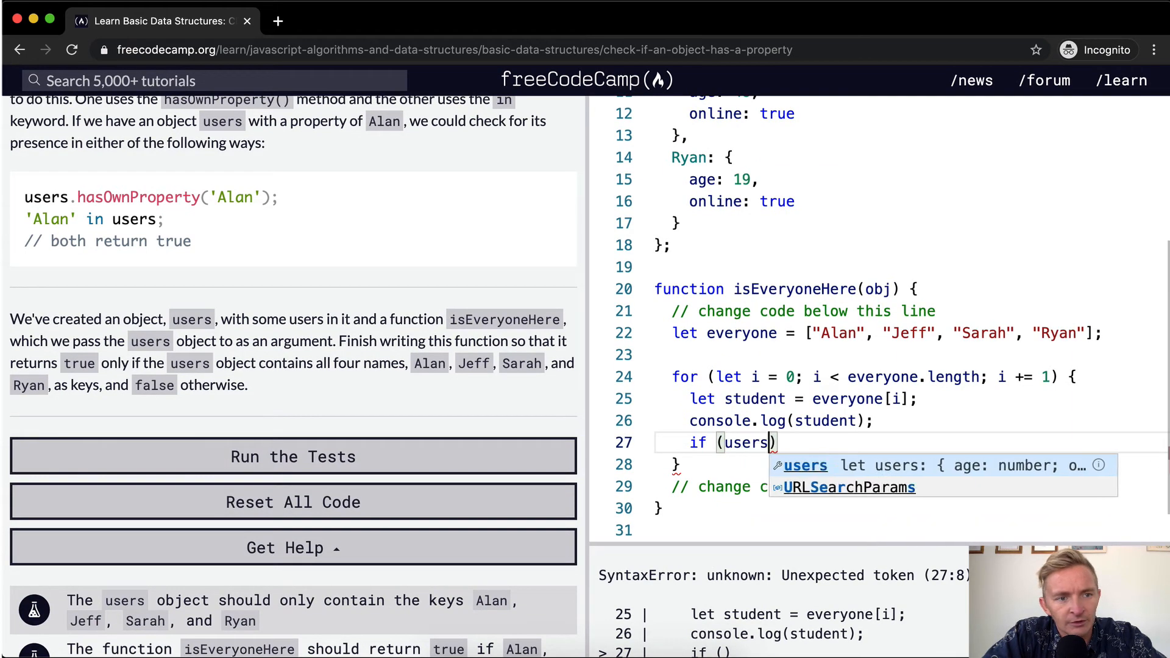
pyautogui.write('.hasOwnPr')
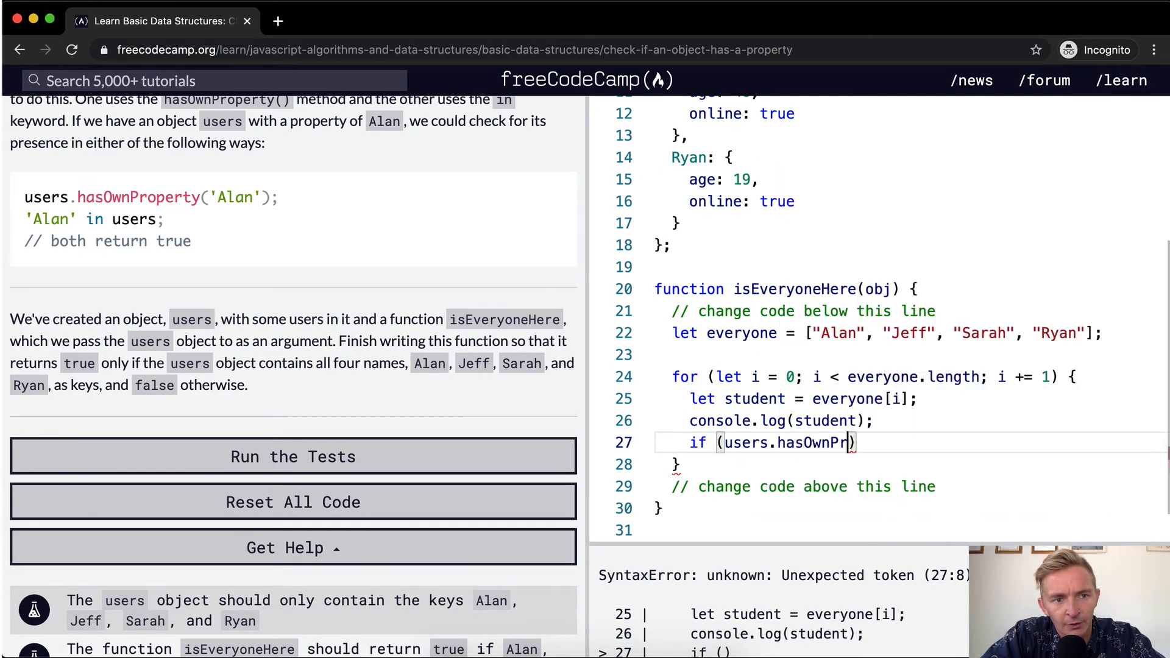
pyautogui.write('operty(')
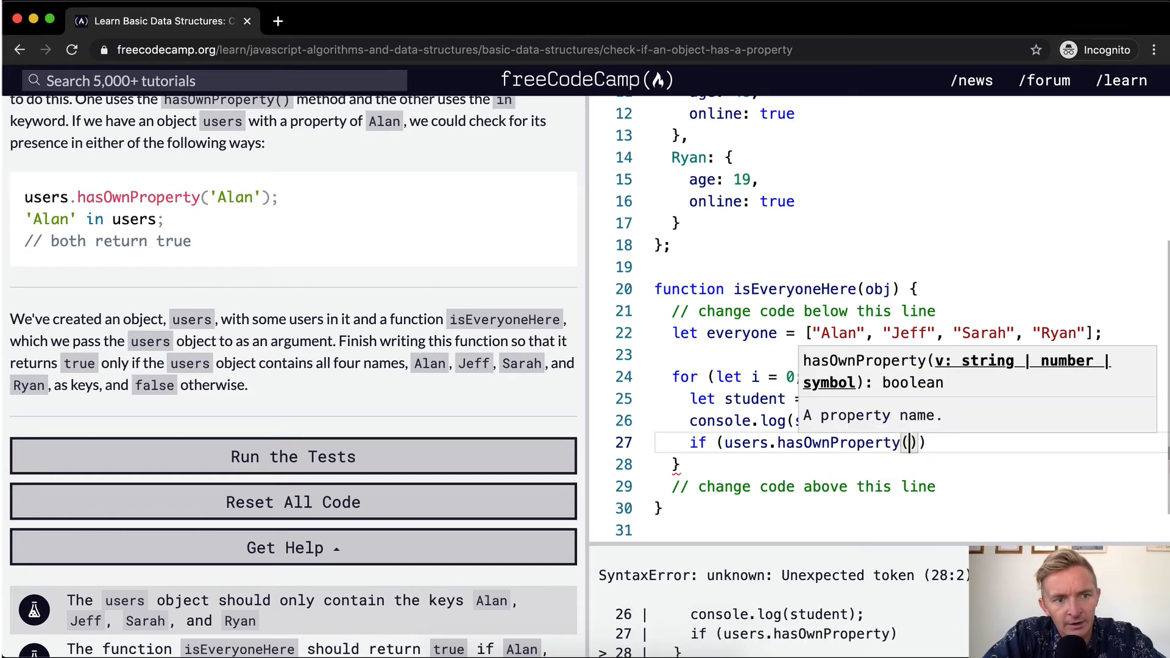
pyautogui.write('student')
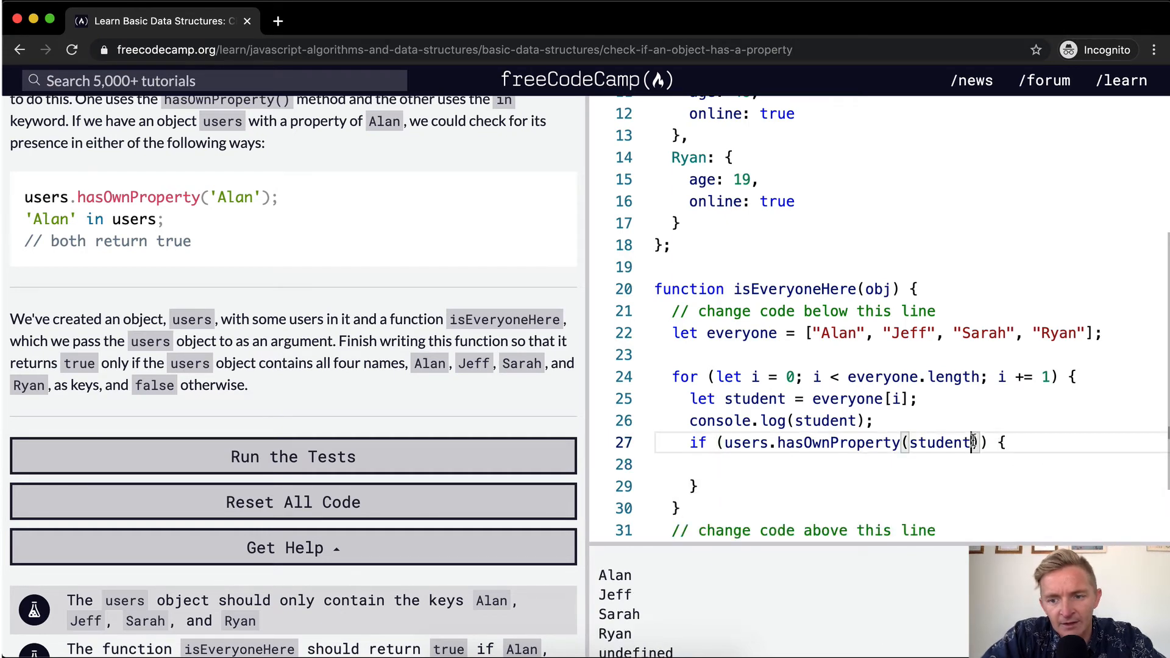
pyautogui.write('== fal')
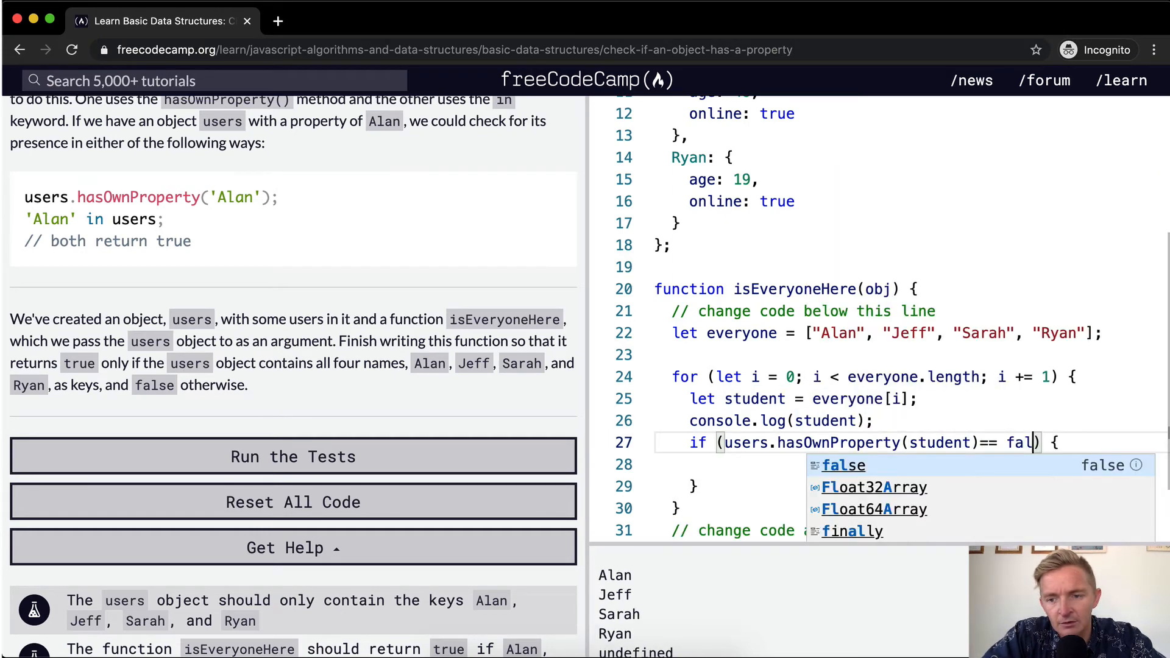
pyautogui.press('Enter')
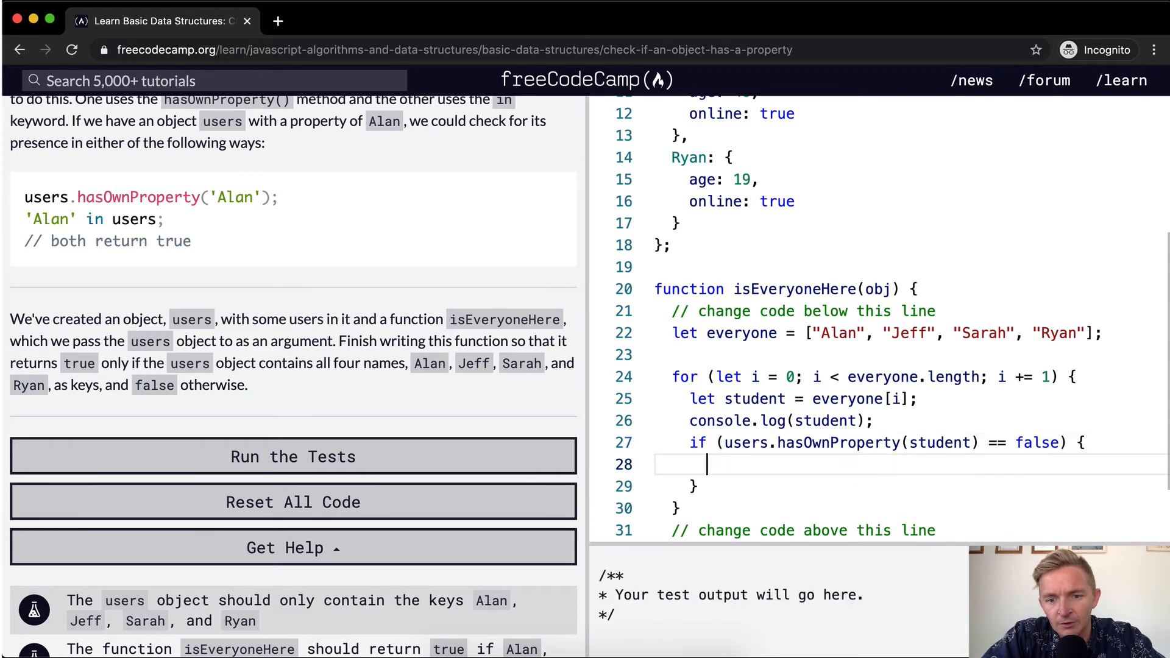
pyautogui.write('return false')
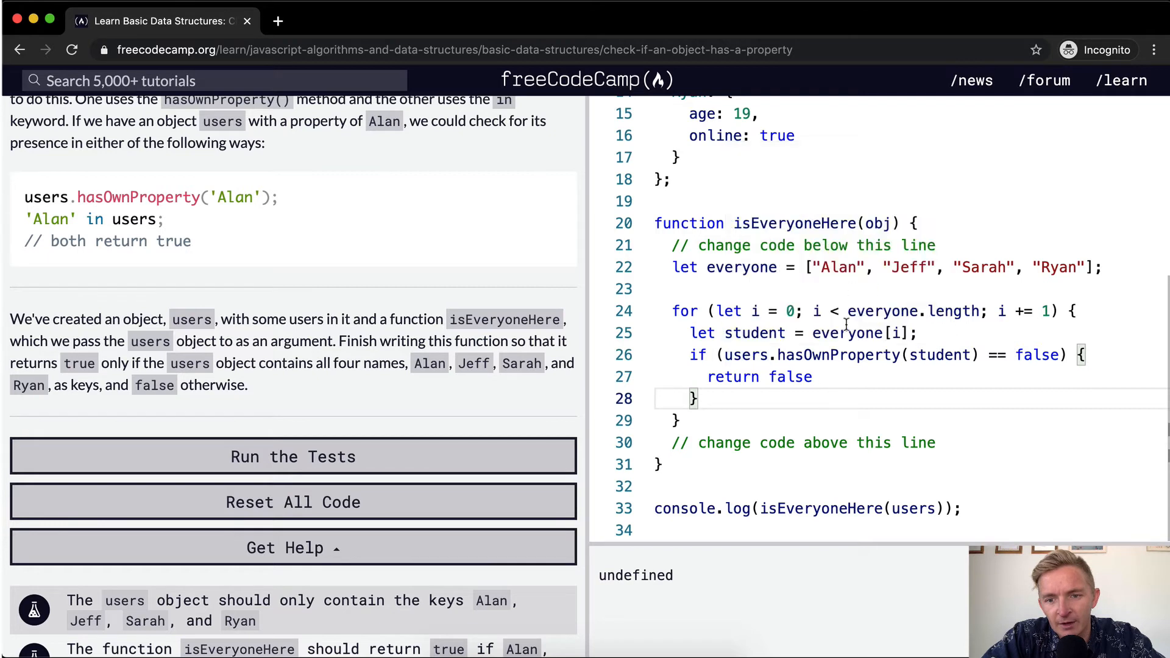
# Correct the comparison to === and add return true after the loop.
pyautogui.click(846, 267)
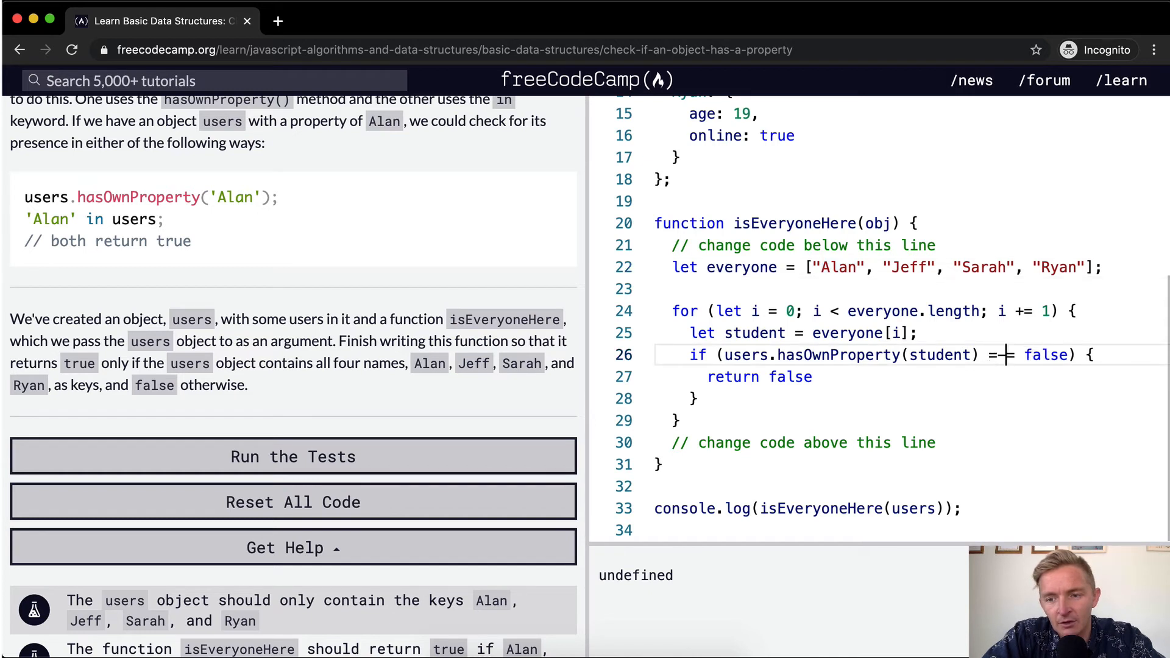
pyautogui.write('==')
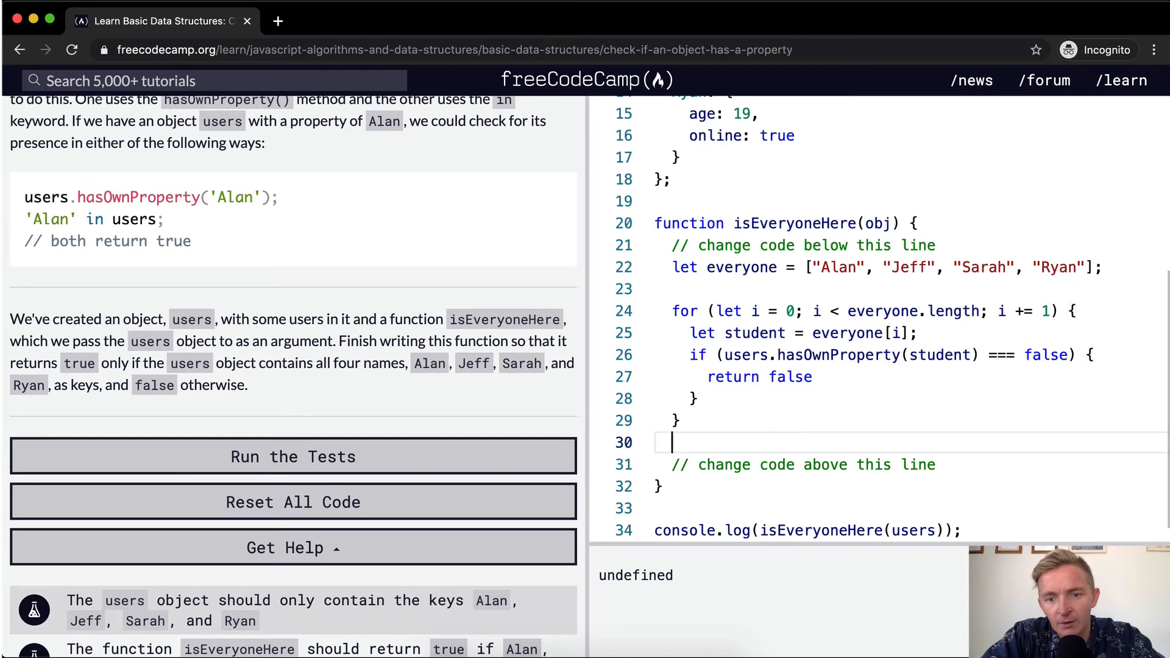
pyautogui.write('return true;')
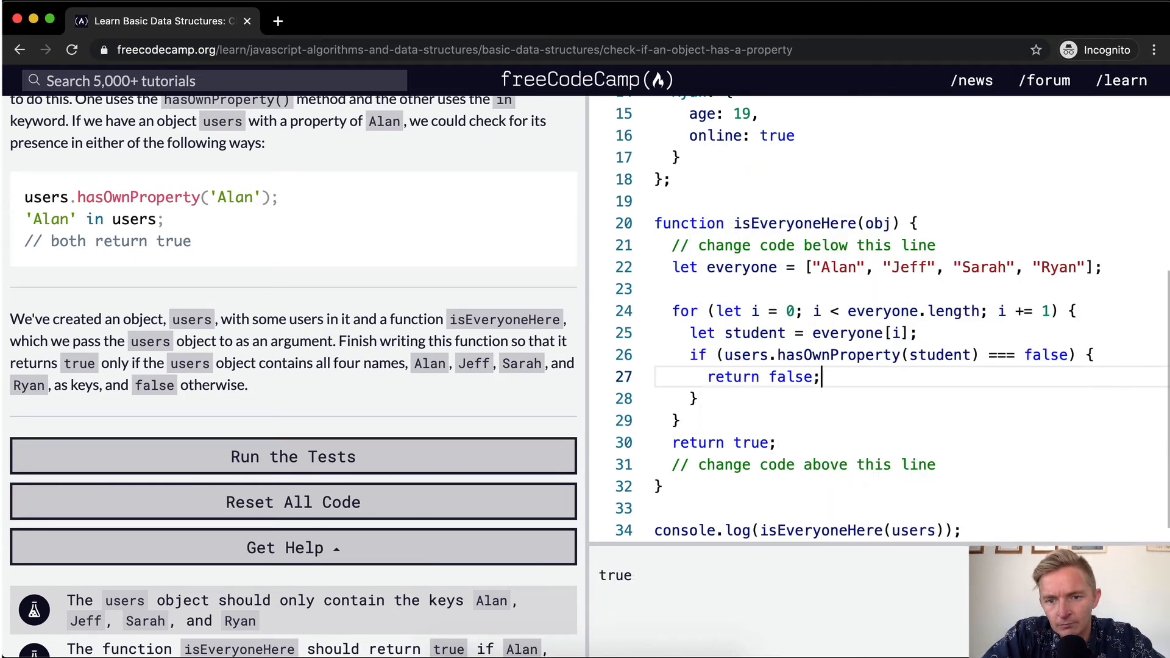
# Run the challenge tests so all six pass with console output true.
pyautogui.scroll(-3)
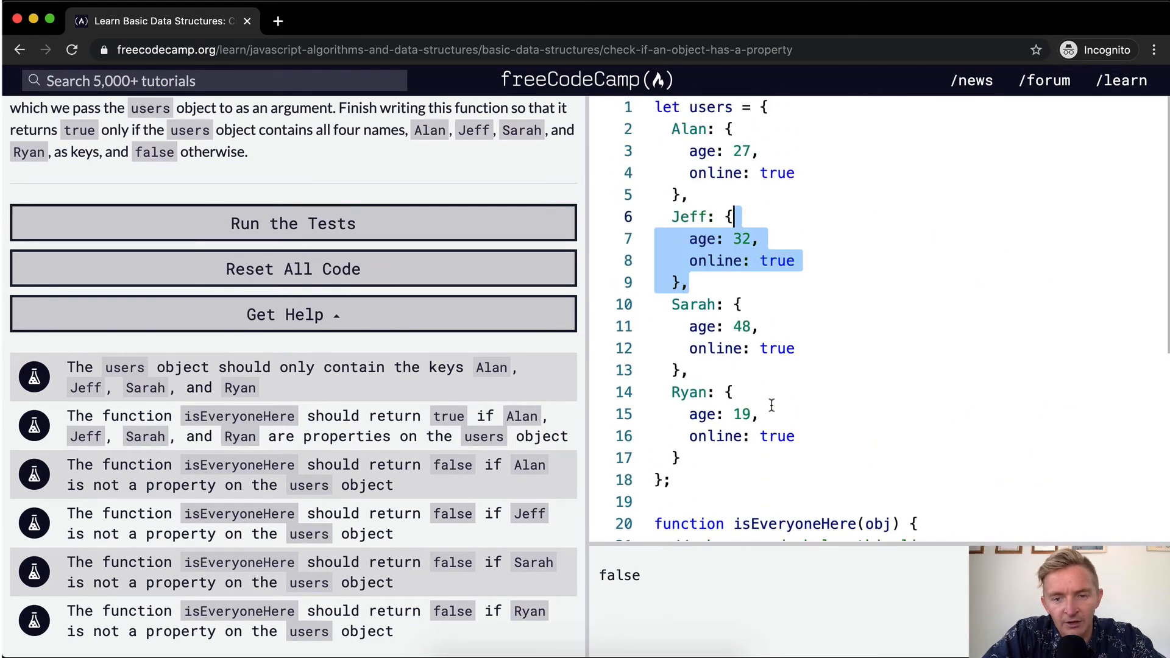
pyautogui.click(293, 223)
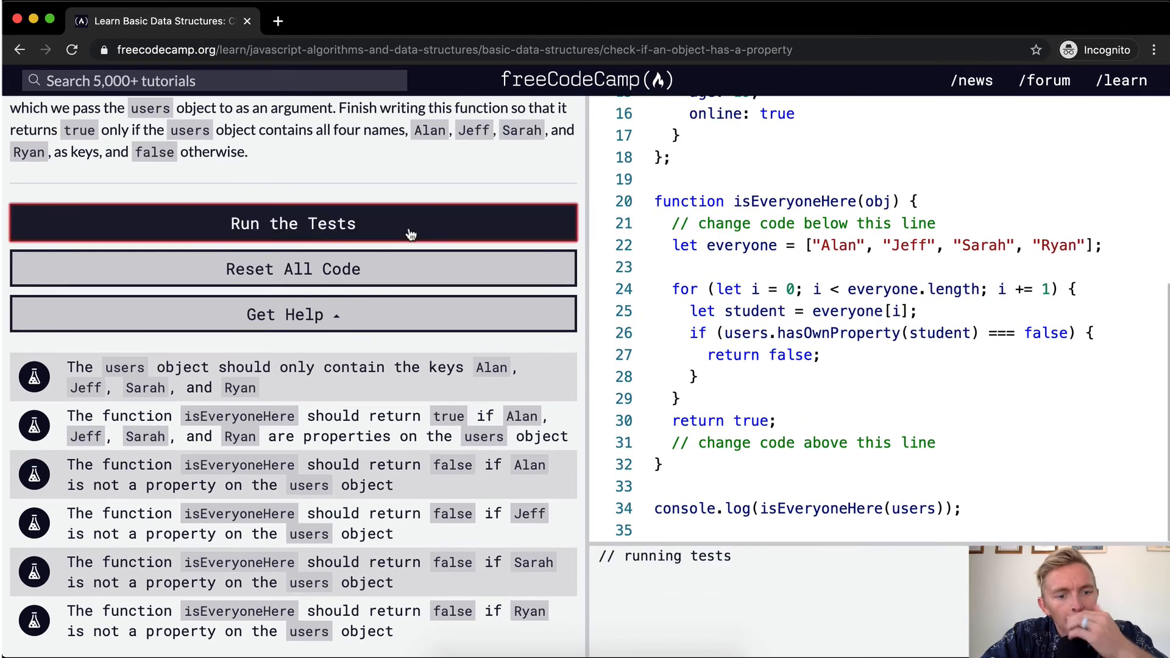
pyautogui.click(293, 223)
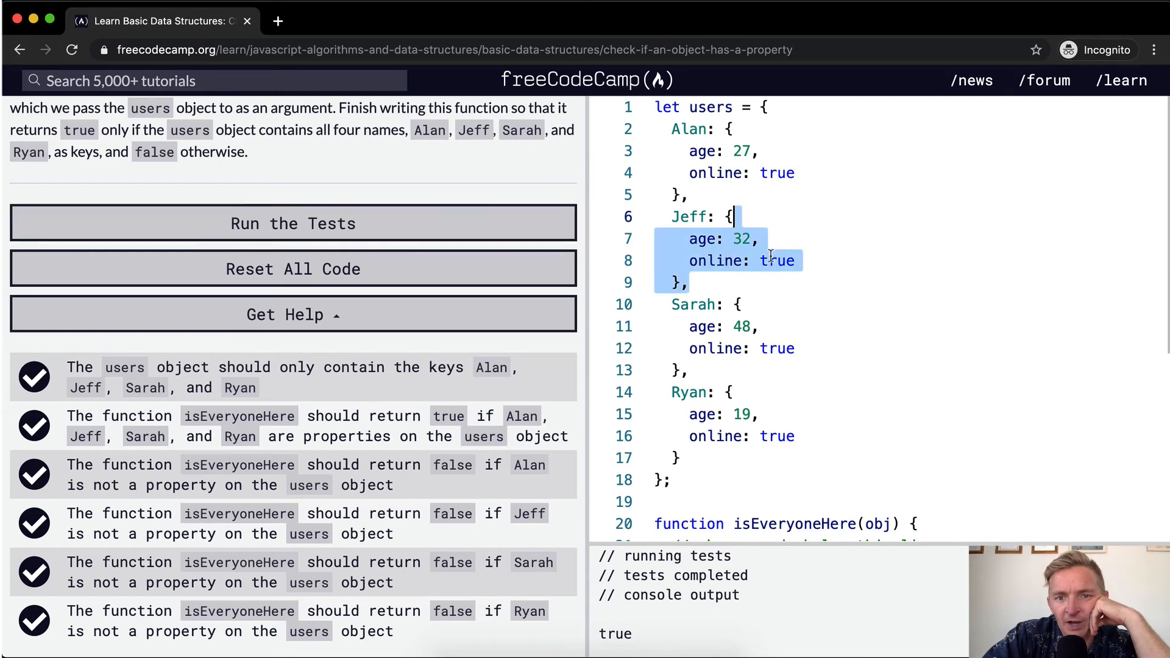
# Review the loop code, selecting users and student in the if condition.
pyautogui.scroll(-3)
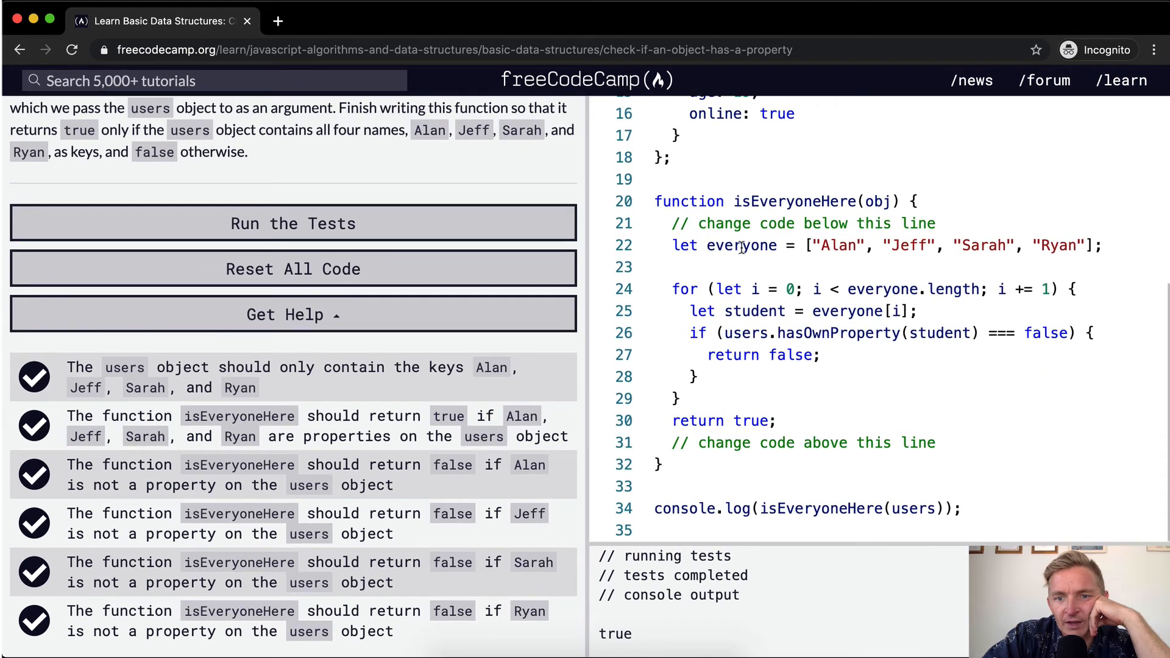
pyautogui.moveTo(862, 261)
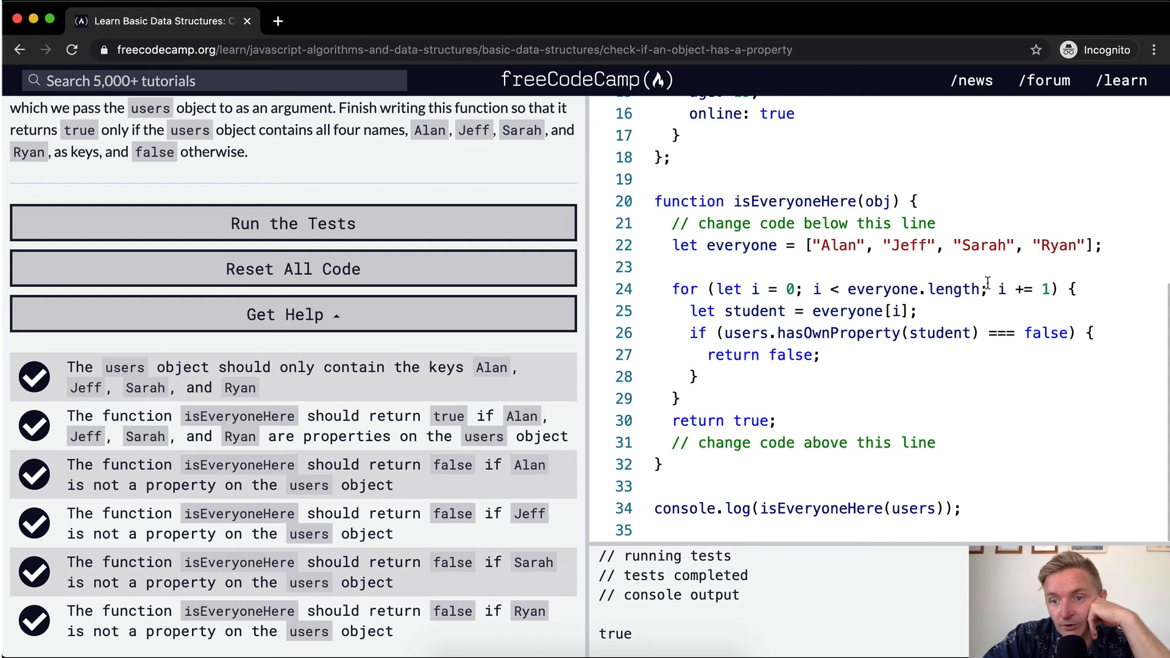
pyautogui.moveTo(862, 306)
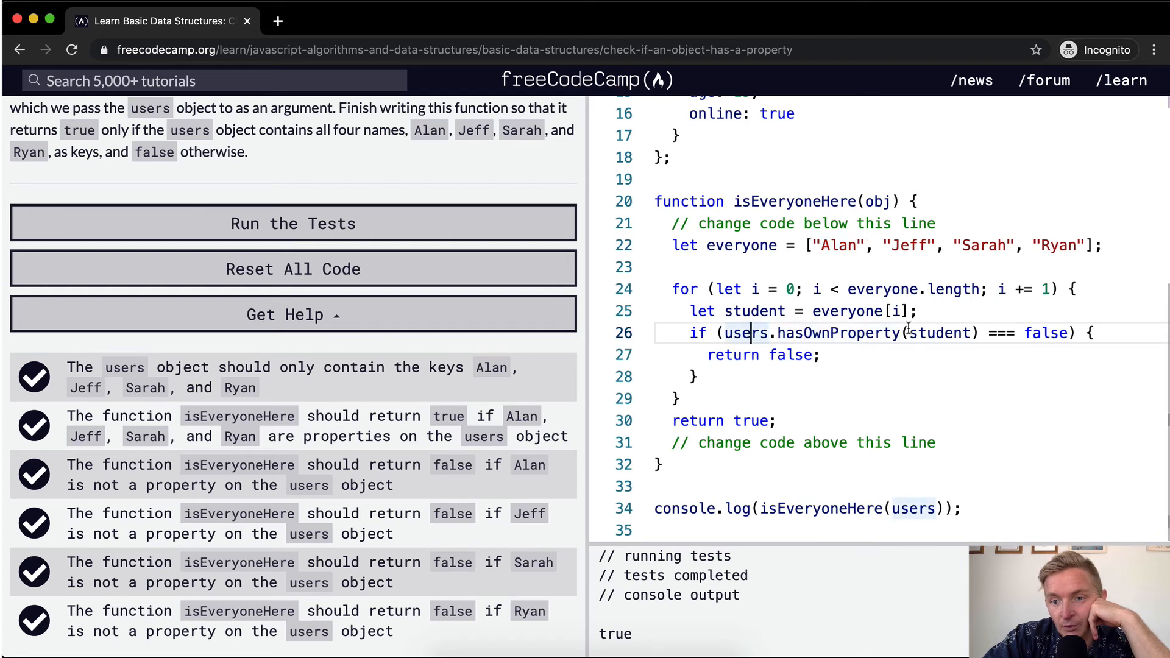
pyautogui.doubleClick(936, 332)
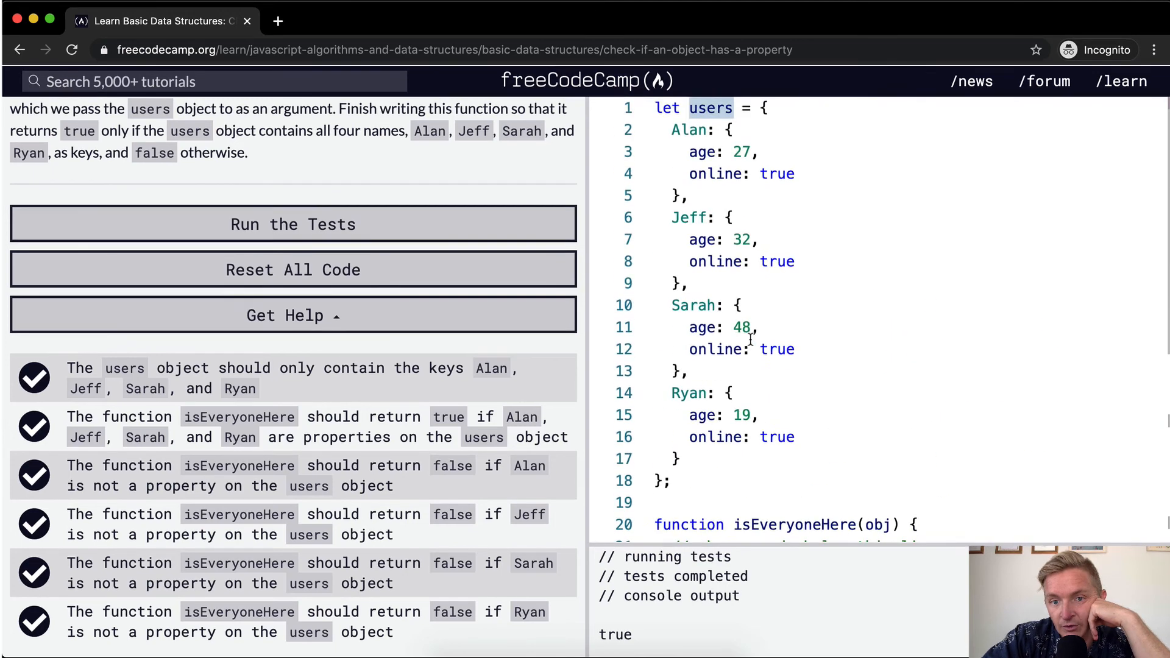
pyautogui.scroll(-3)
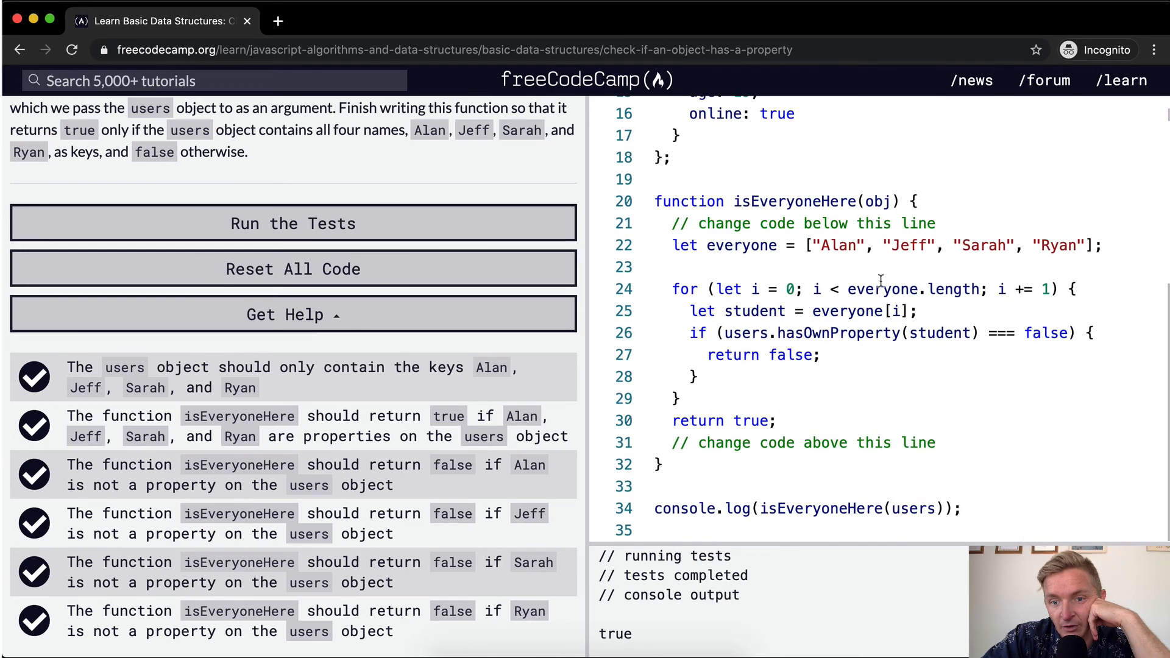
pyautogui.moveTo(955, 337)
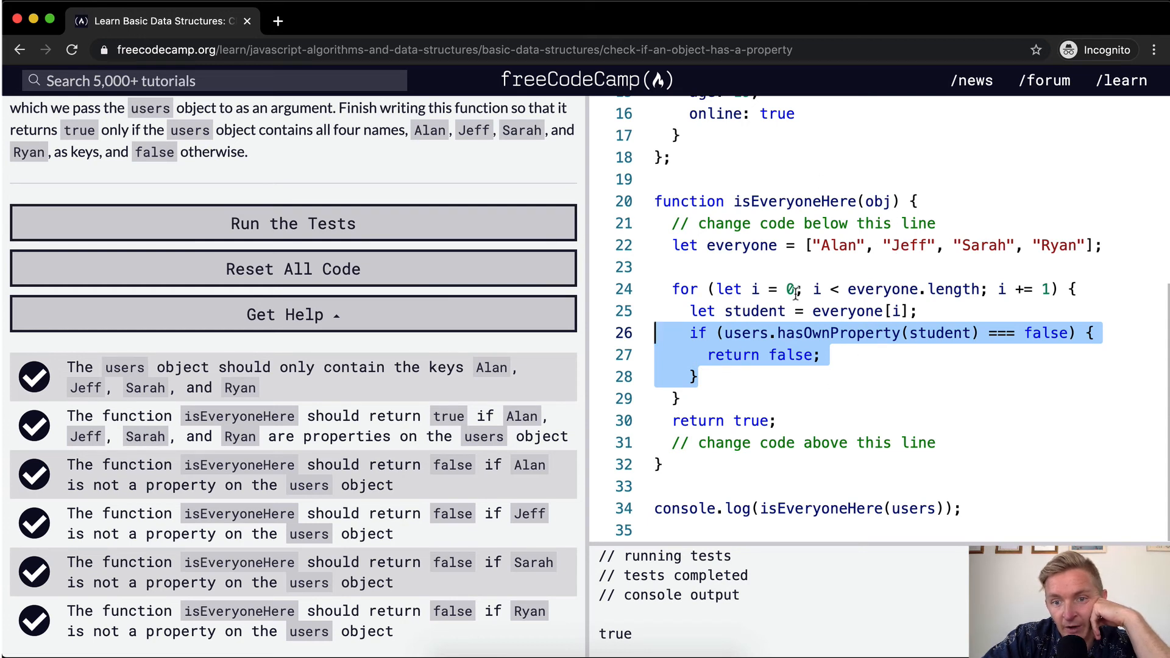
pyautogui.moveTo(995, 282)
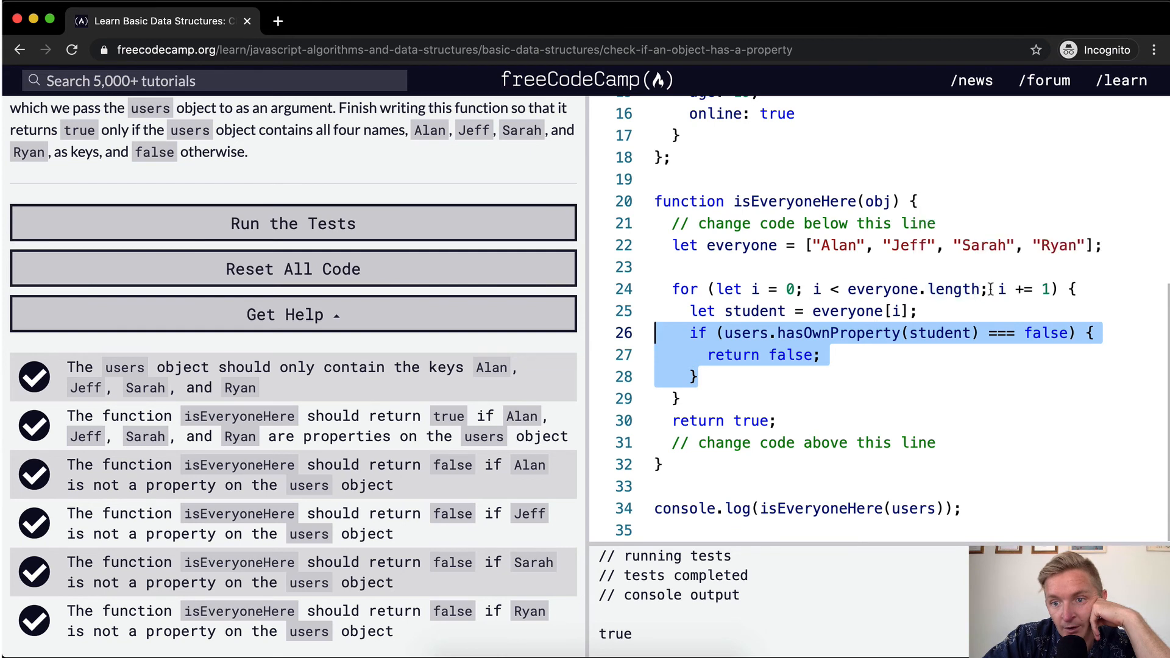
pyautogui.moveTo(847, 319)
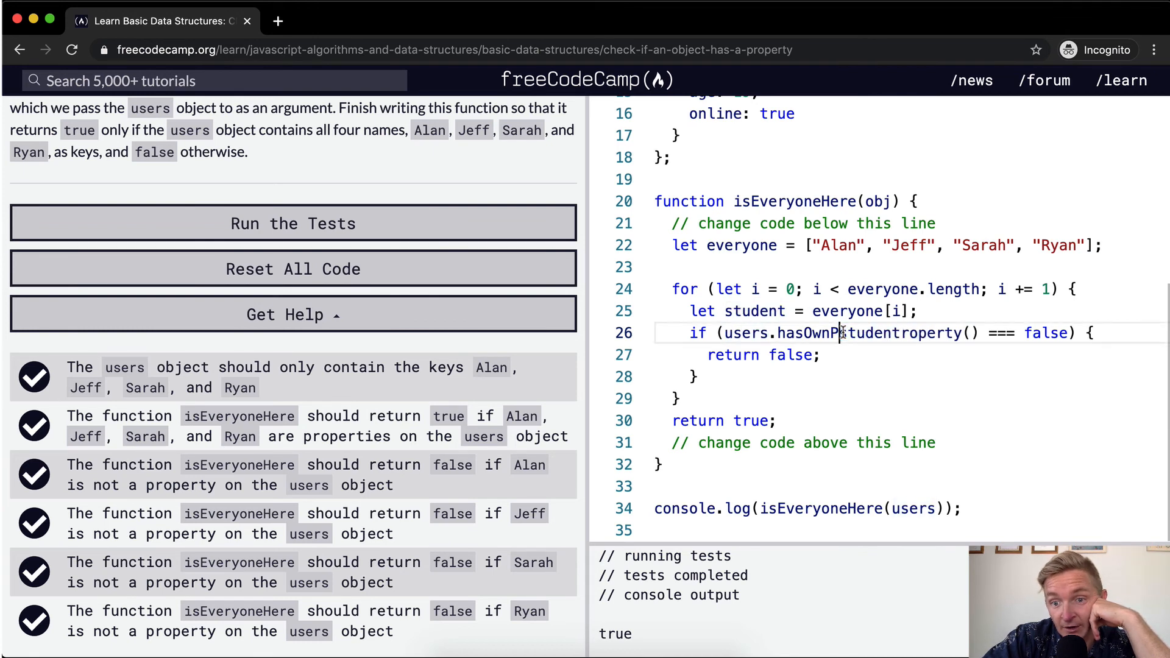
pyautogui.write('student')
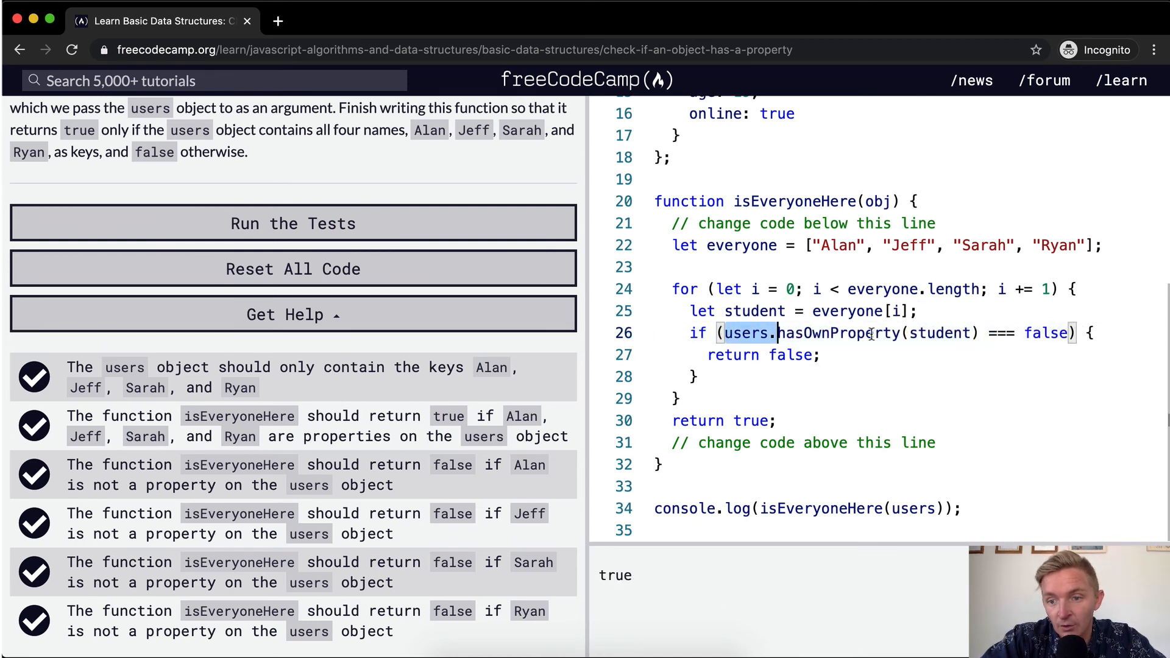
pyautogui.moveTo(776, 332); pyautogui.dragTo(1075, 332)
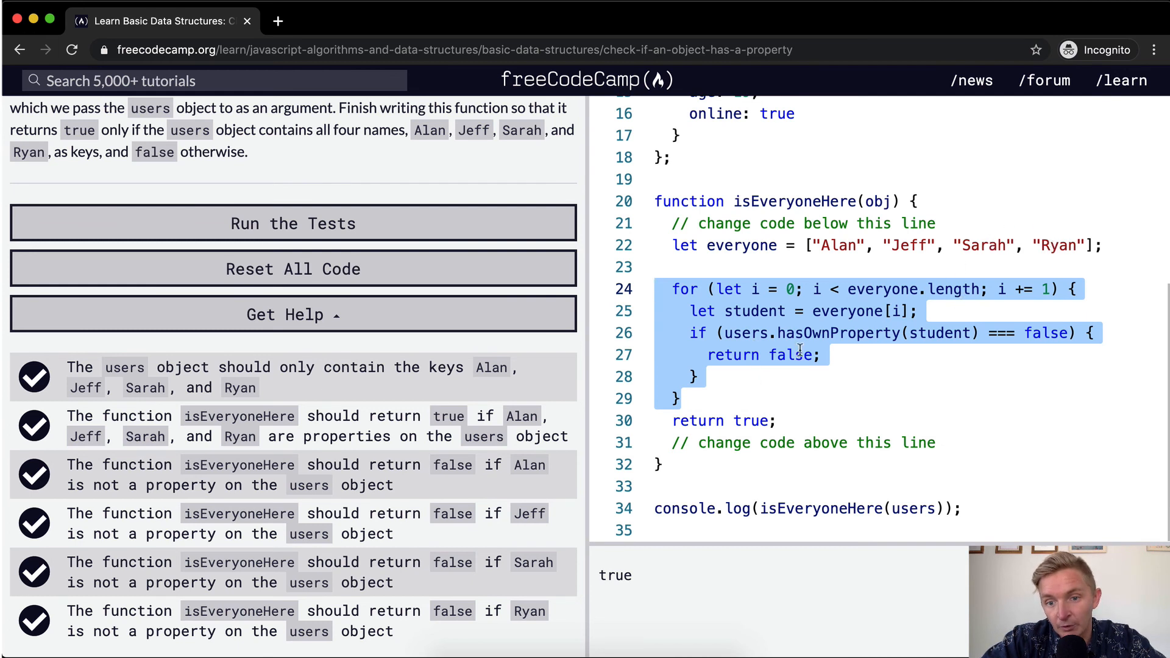
pyautogui.click(689, 377)
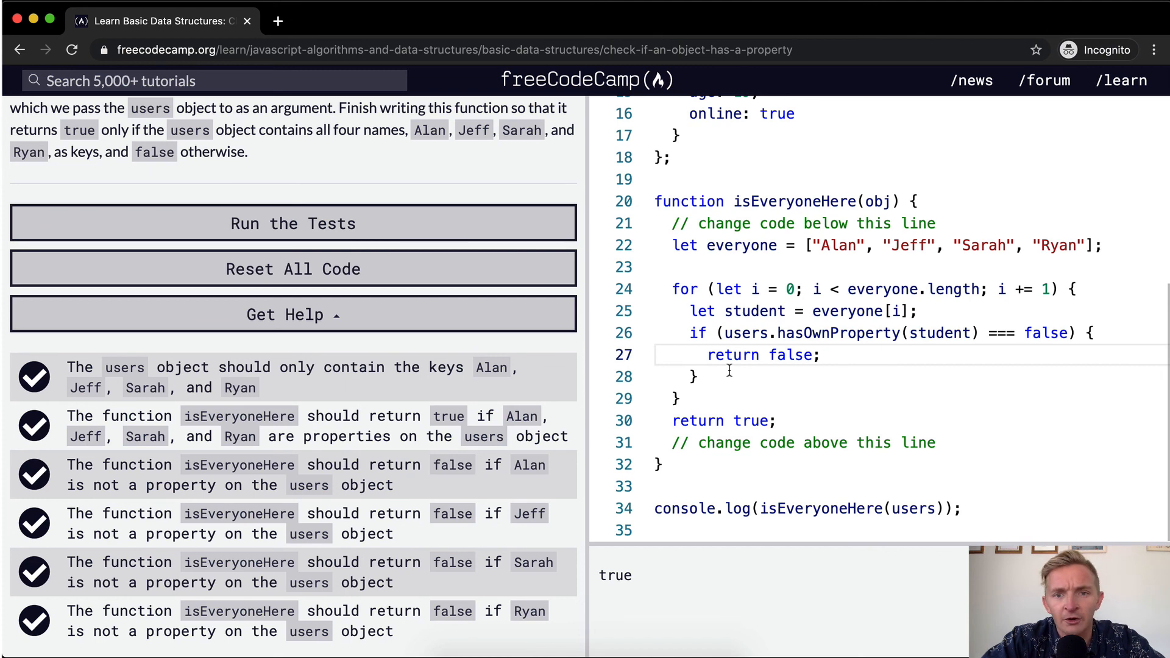
pyautogui.moveTo(474, 216)
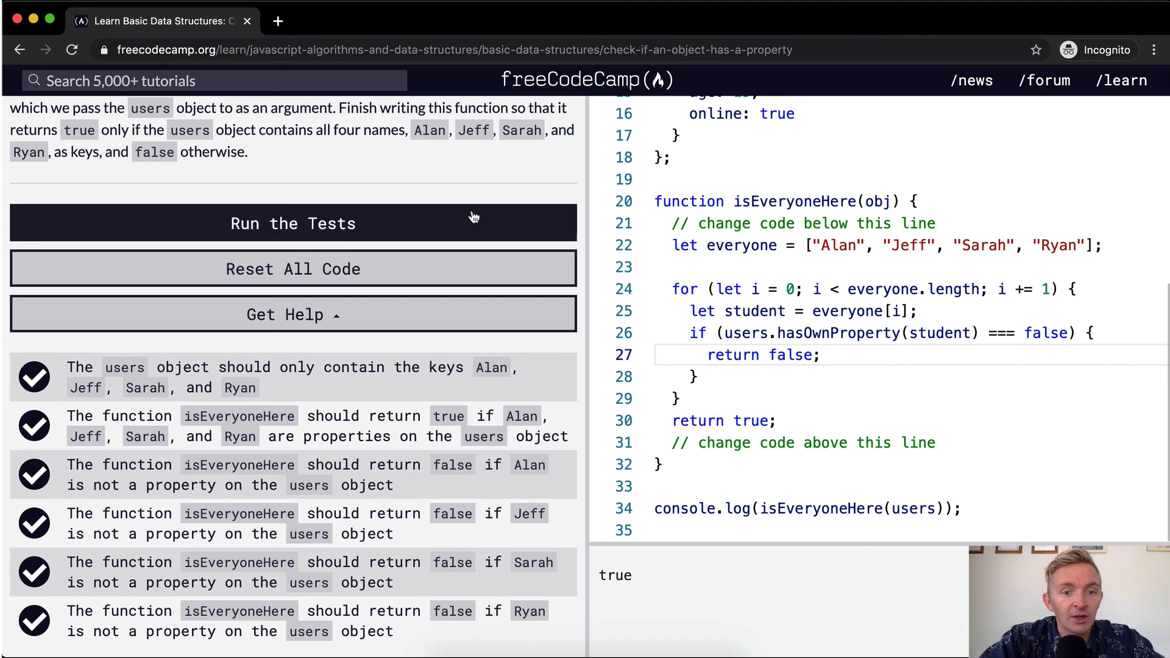
# Rerun the tests to bring up the challenge completion dialog.
pyautogui.click(292, 223)
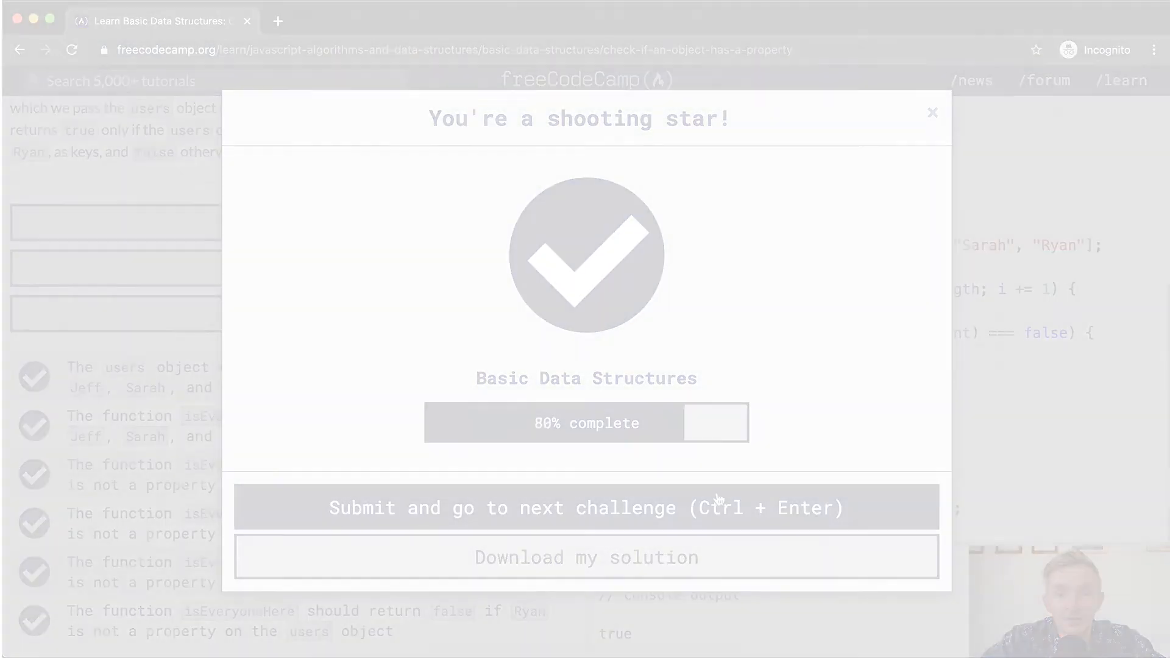